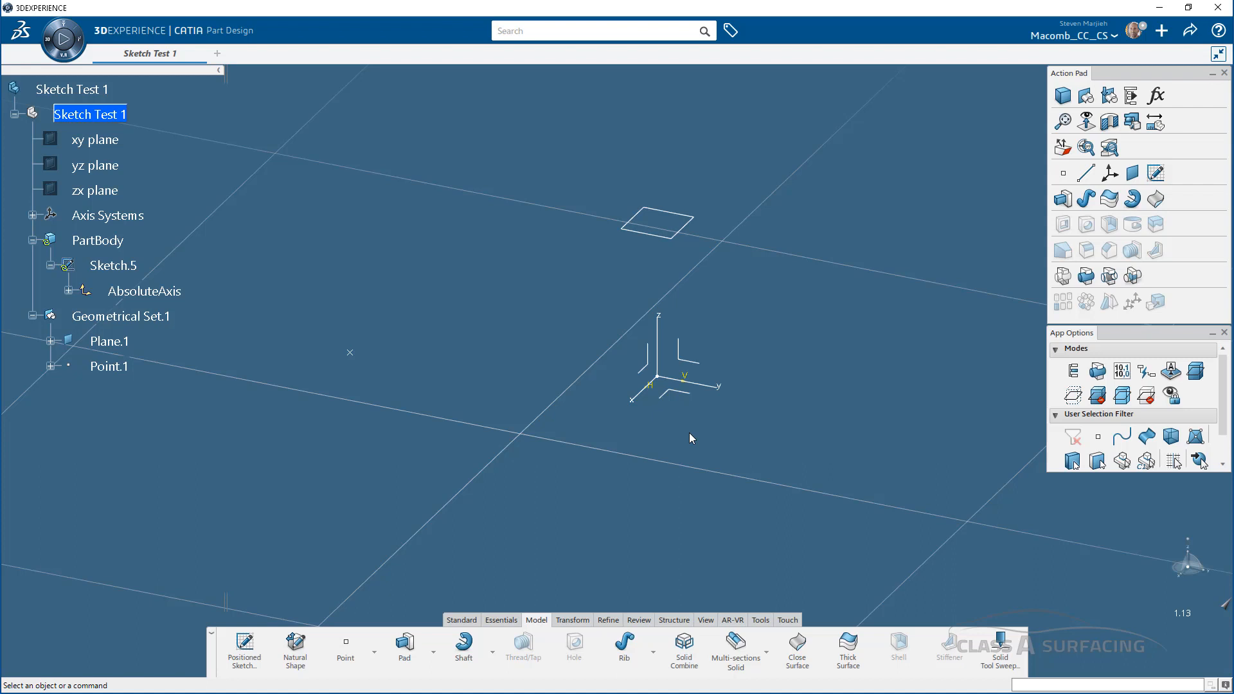
mouse_move(244, 644)
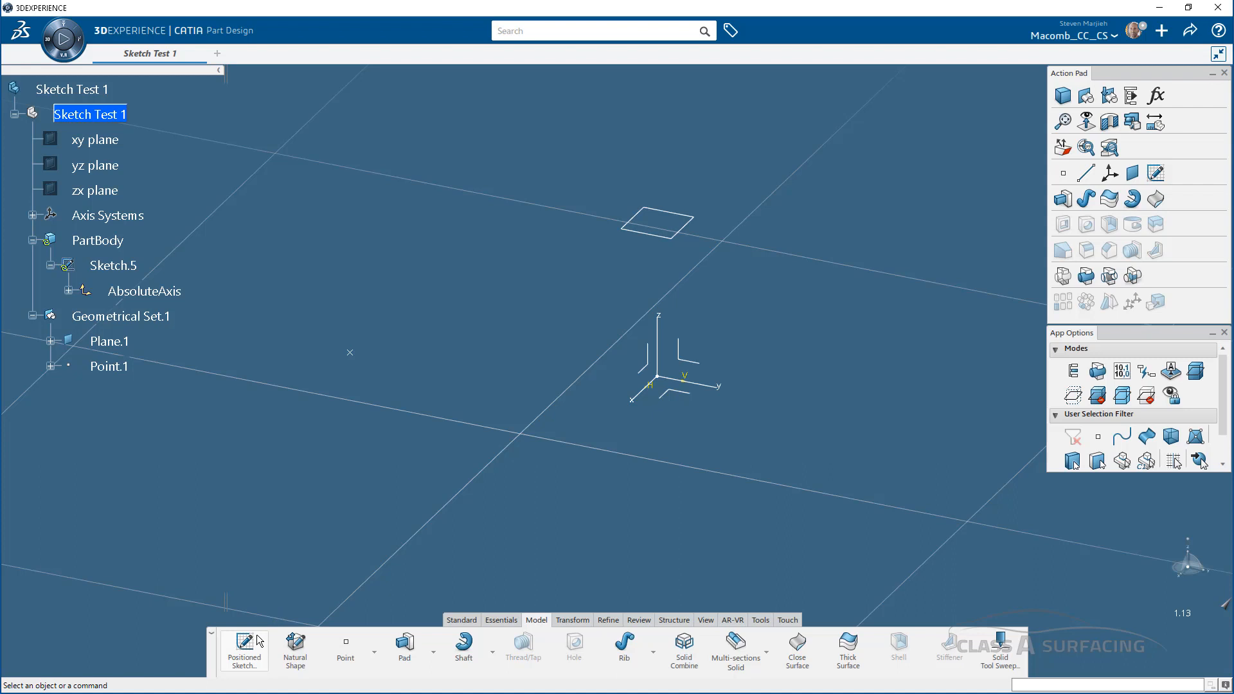
mouse_move(245, 645)
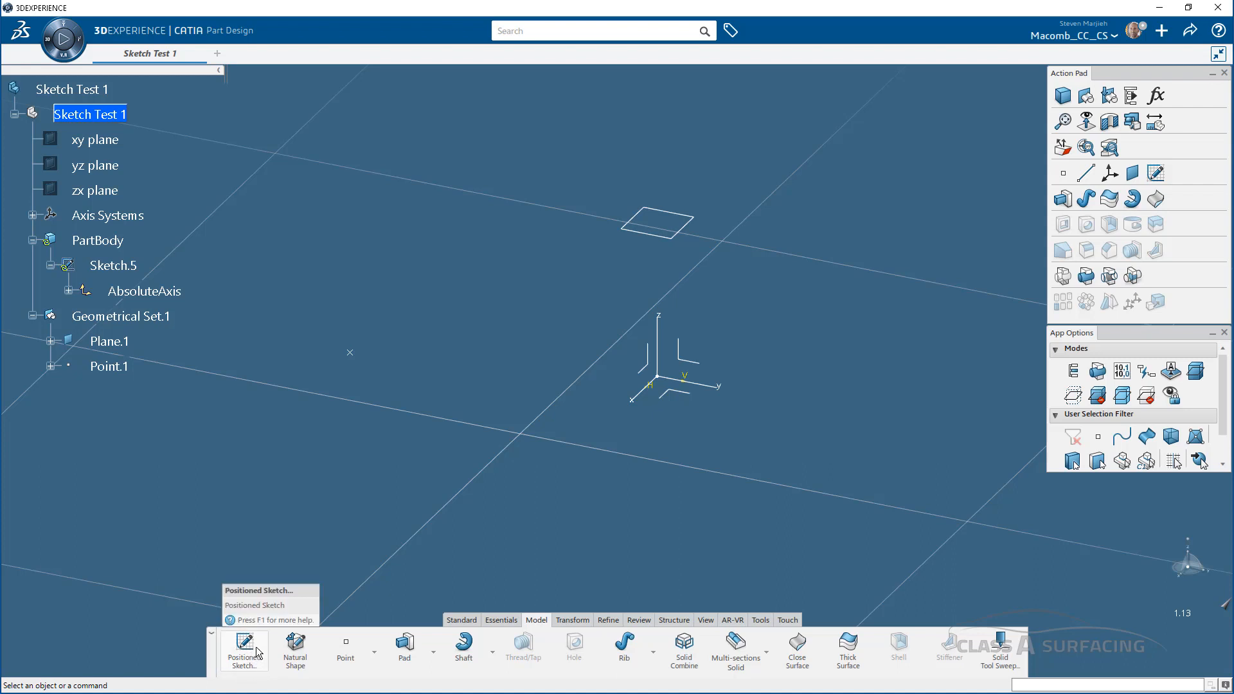
mouse_move(245, 649)
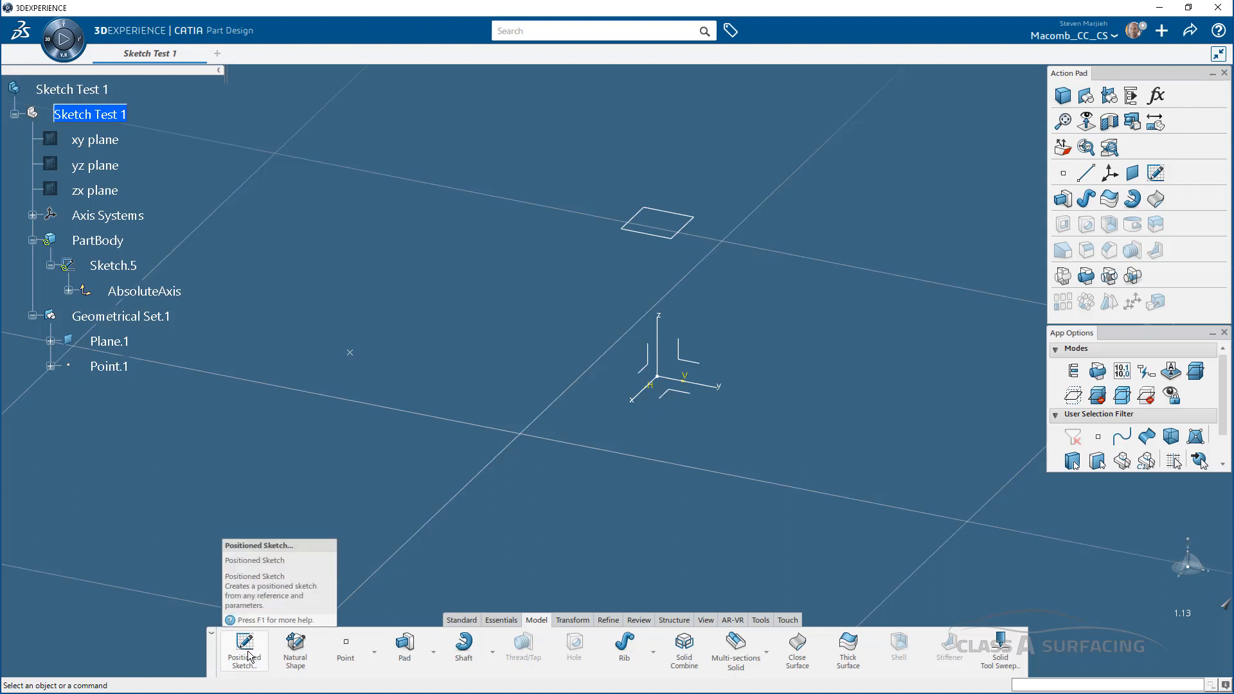
Create positioned Sketch.6 on the absolute axis system and enter the Sketcher
click(243, 649)
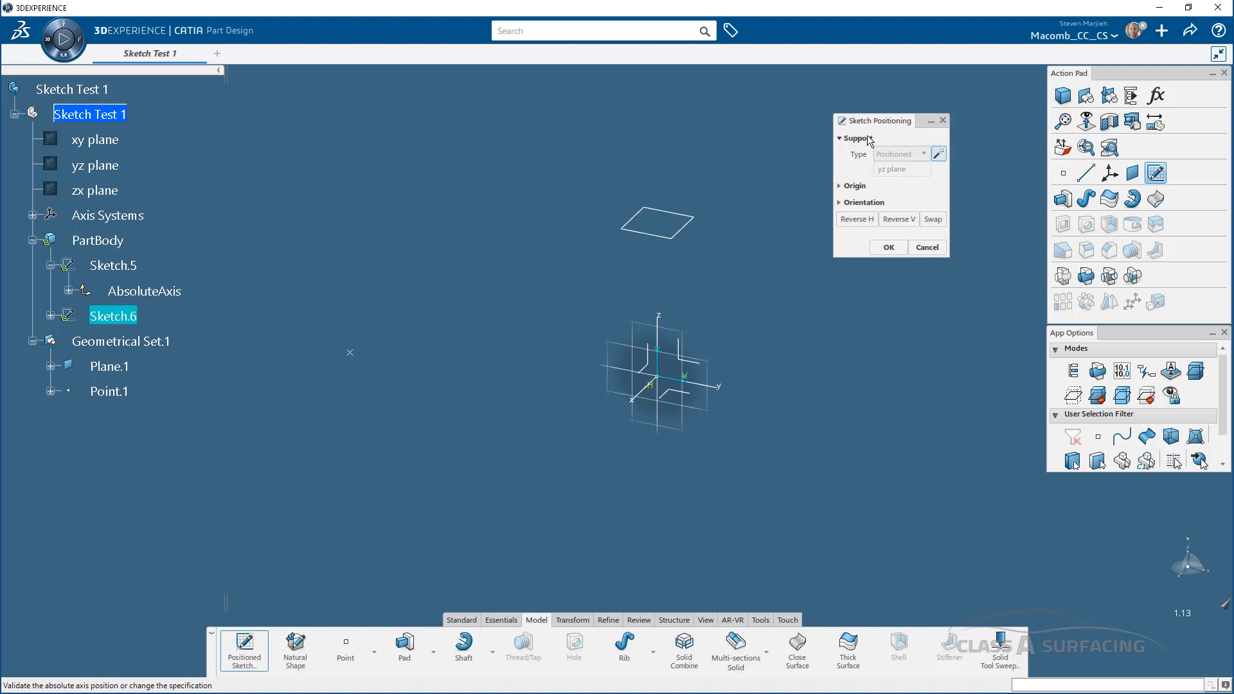
mouse_move(895, 178)
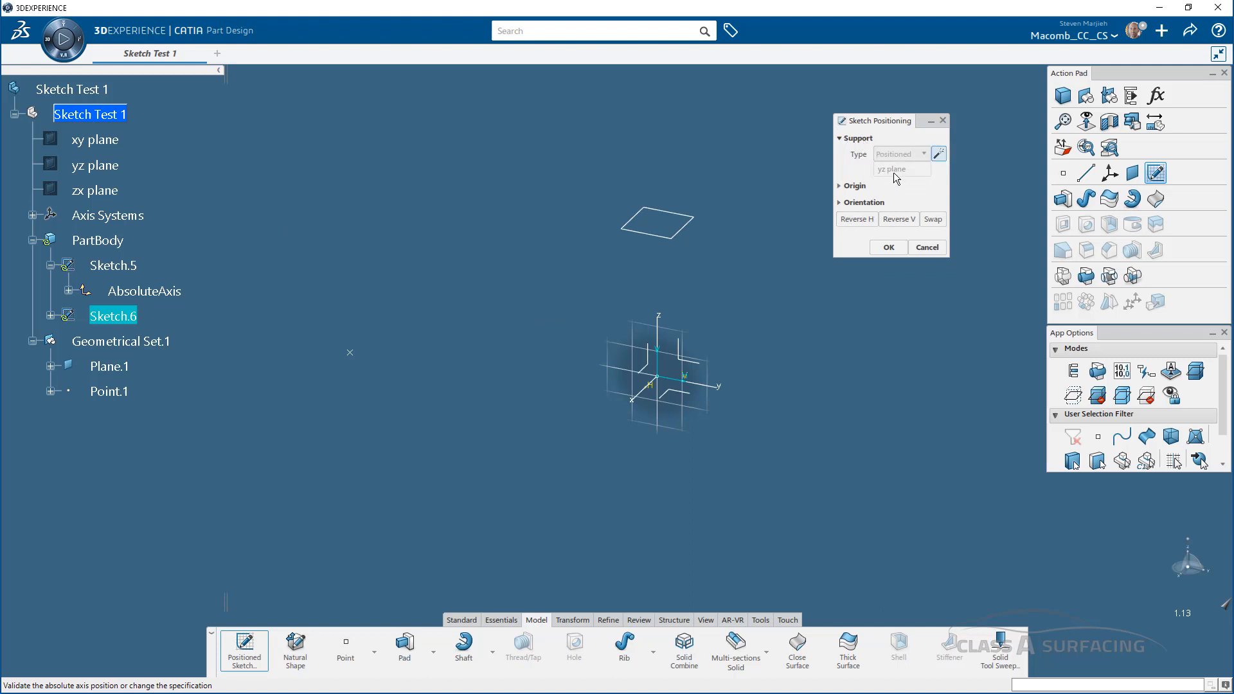
mouse_move(859, 236)
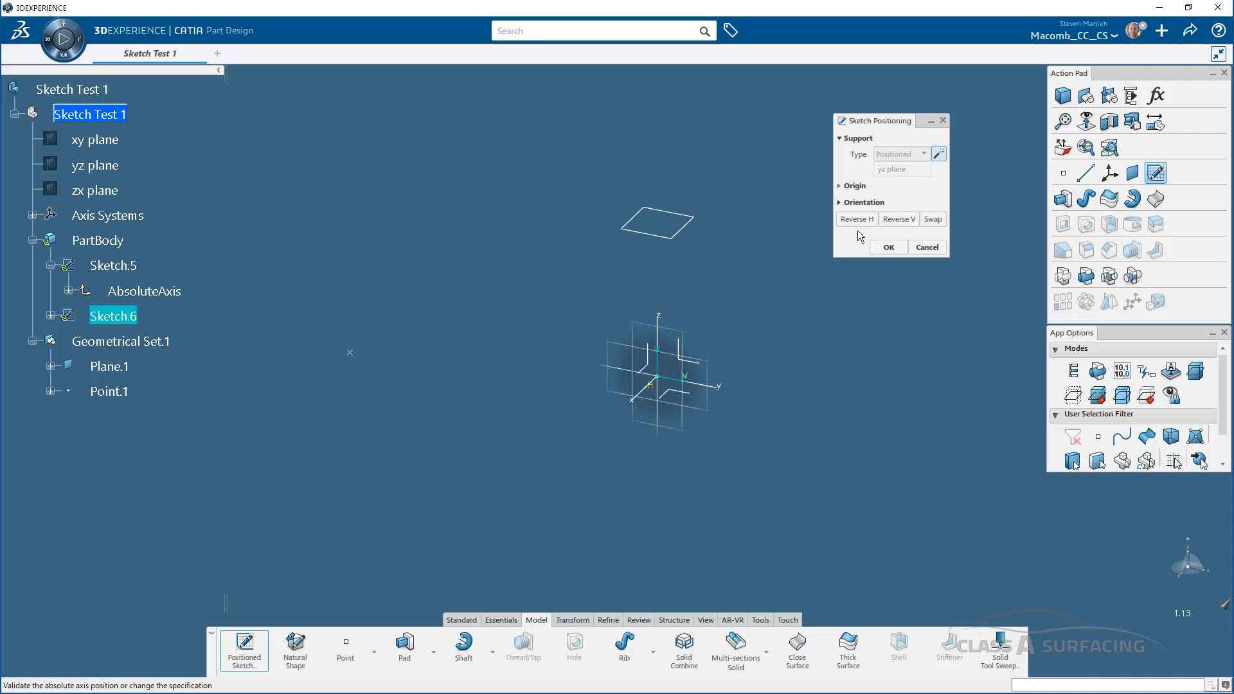
click(659, 382)
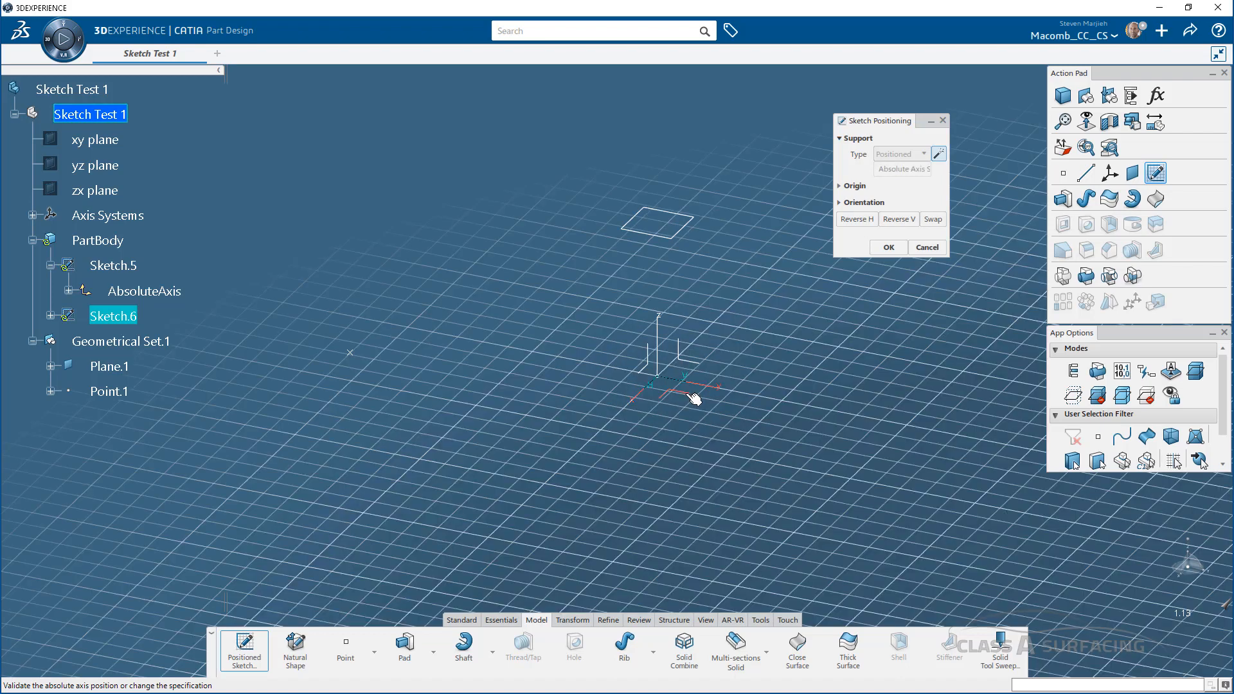
click(887, 247)
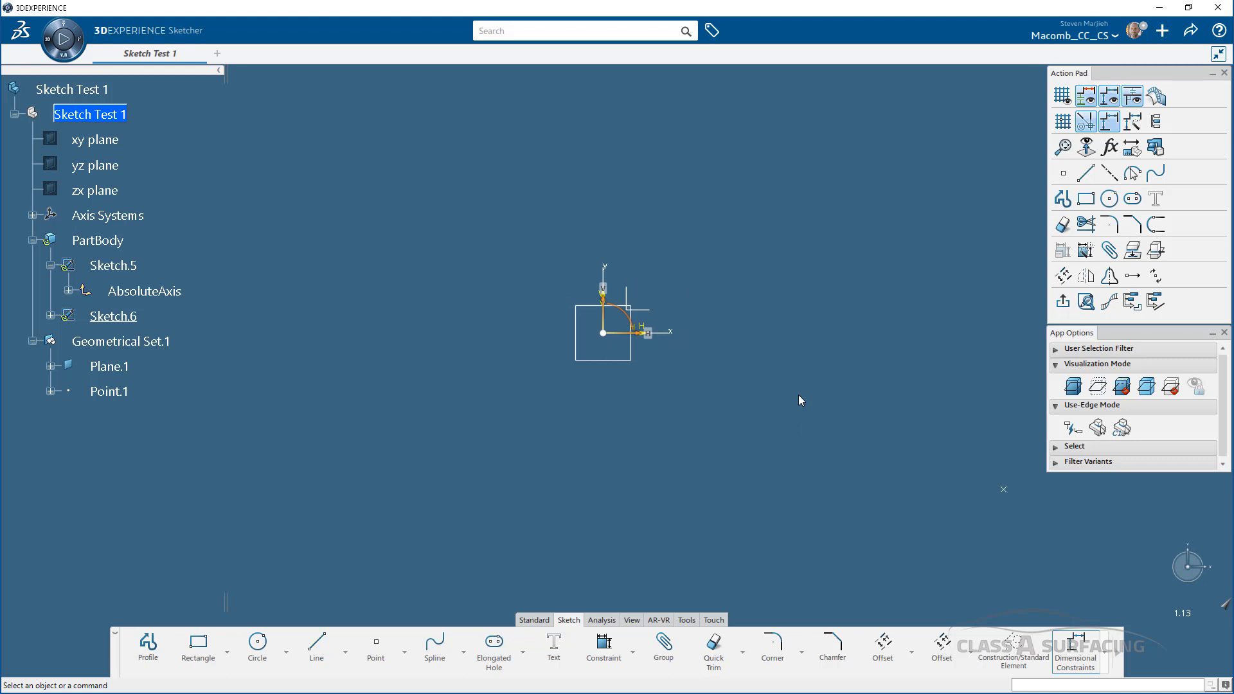
Complete the rectangle profile in Sketch.6 and exit back to Part Design
click(197, 645)
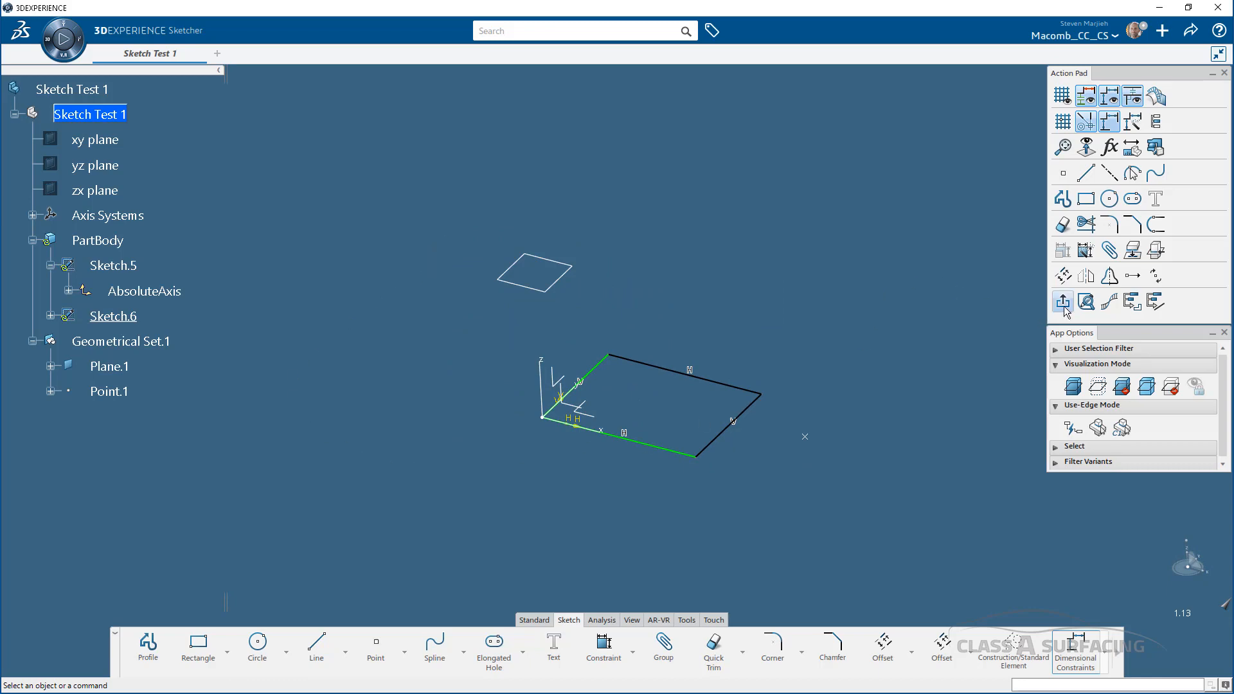
click(1062, 302)
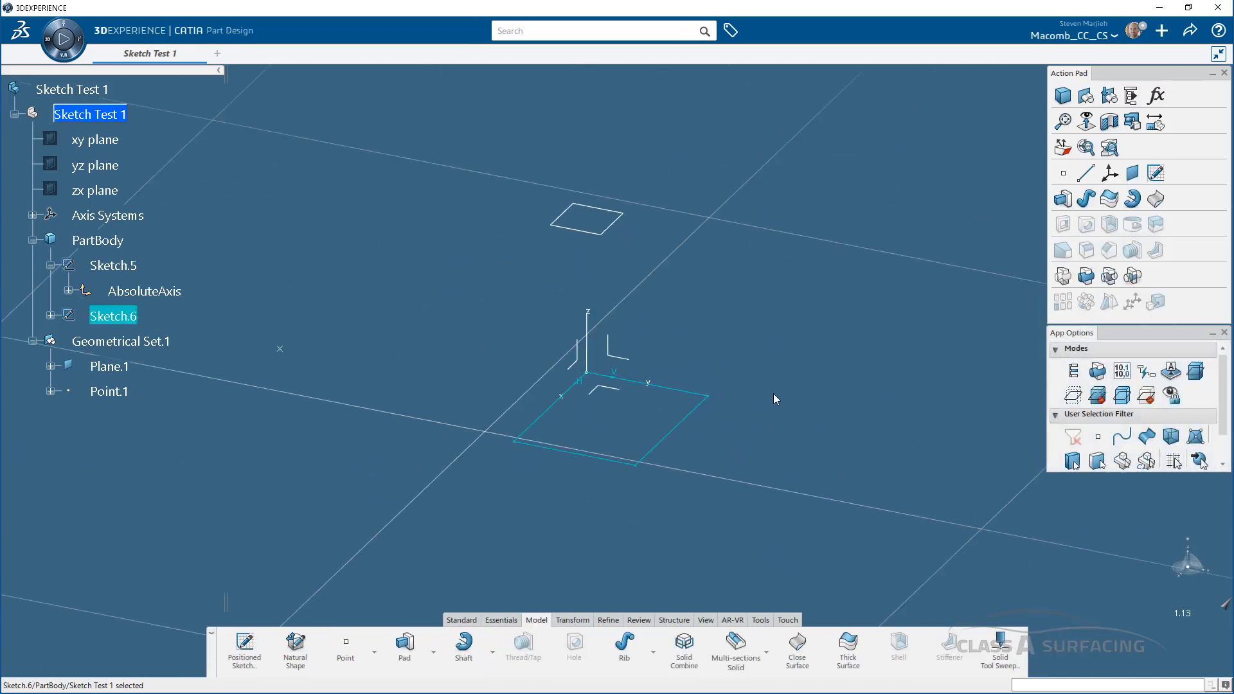
Select Sketch.6 in the tree and hide its rectangle from the 3D view
click(778, 386)
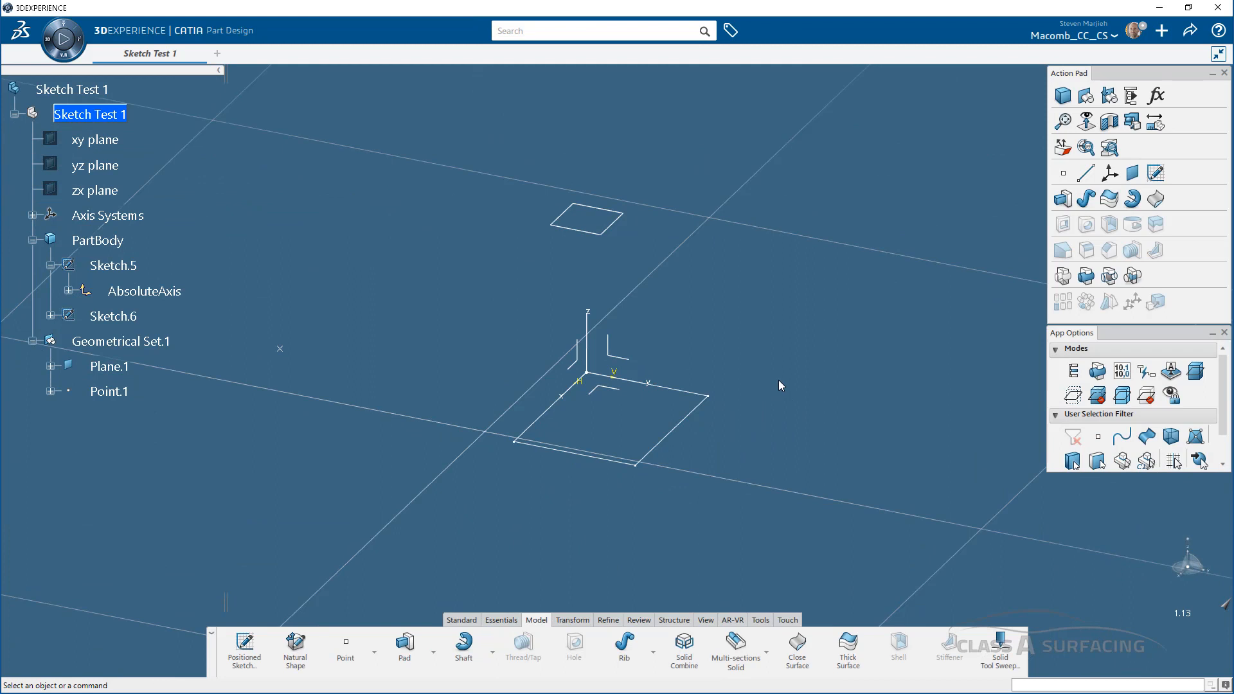
mouse_move(277, 556)
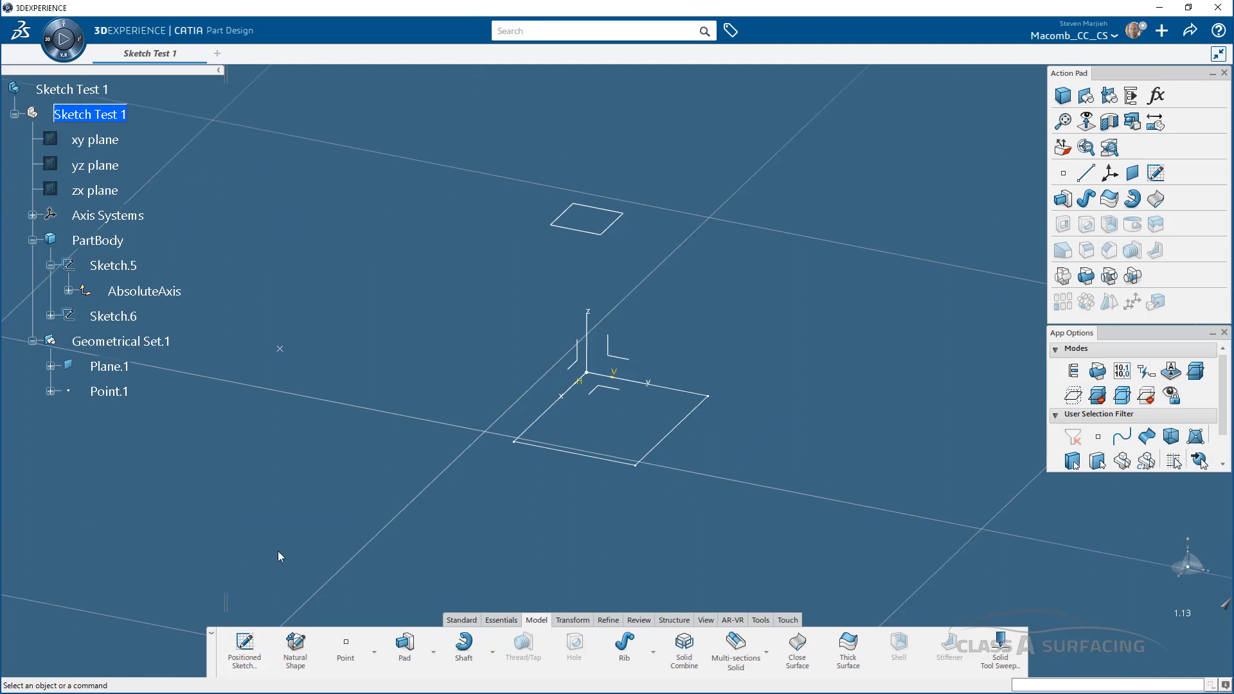
mouse_move(311, 534)
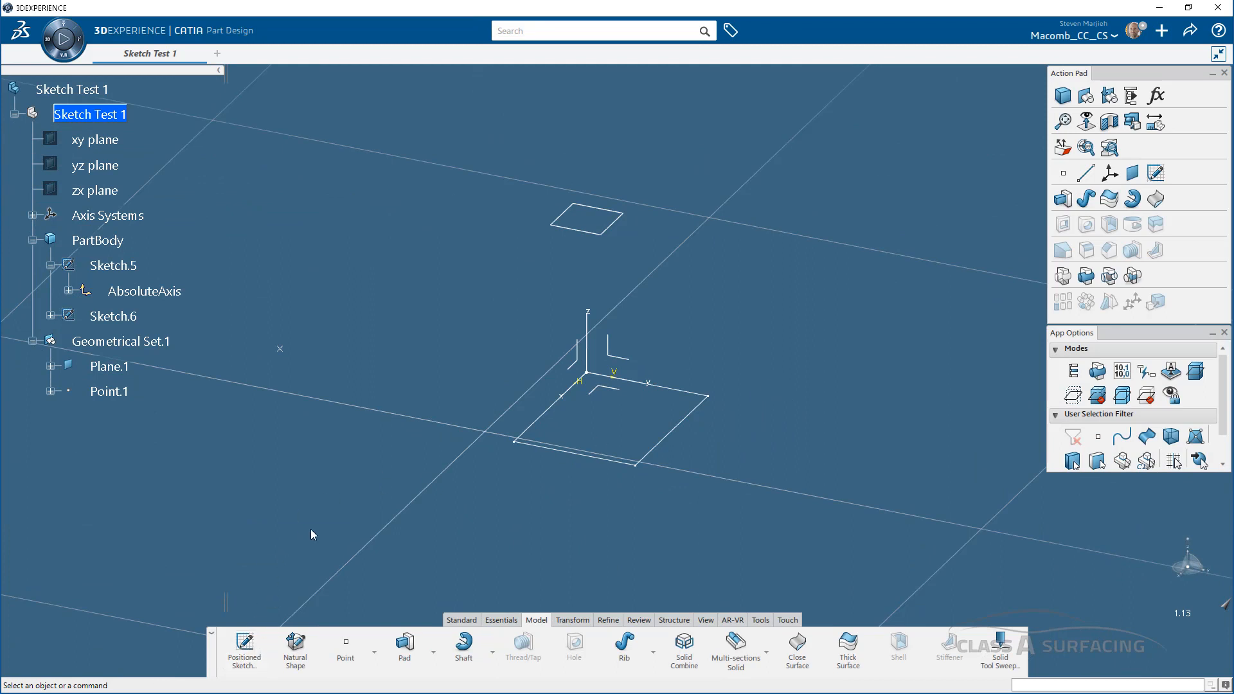
mouse_move(365, 461)
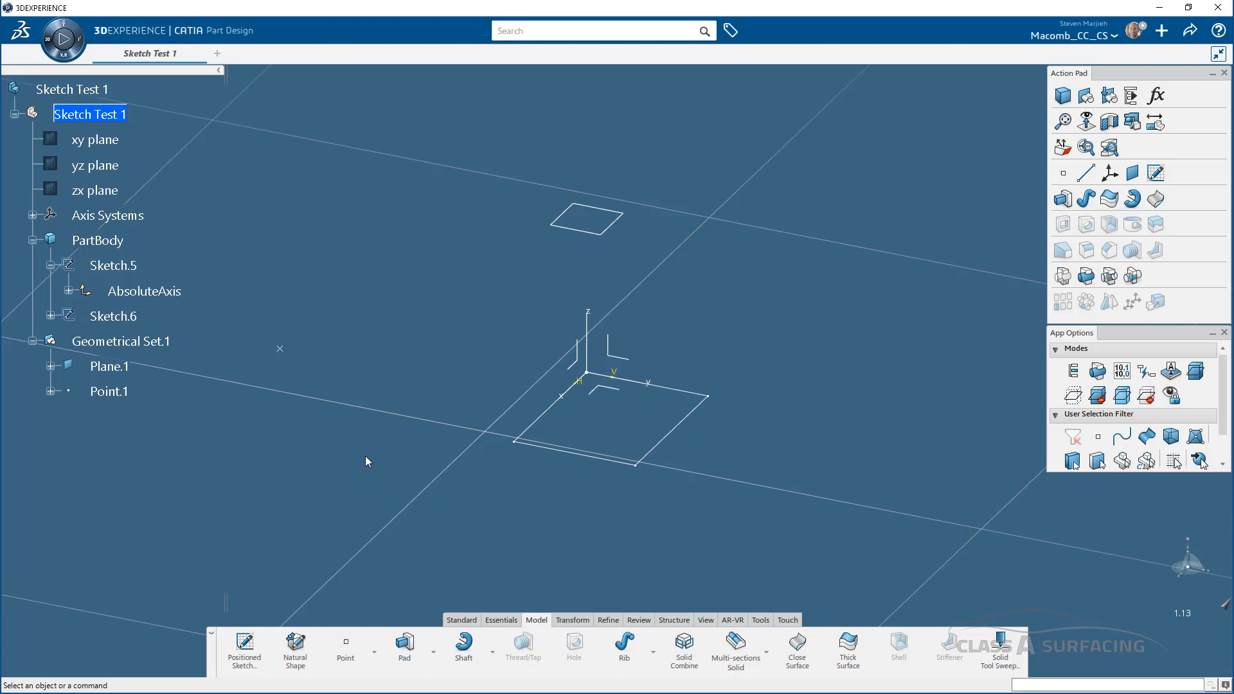
click(112, 316)
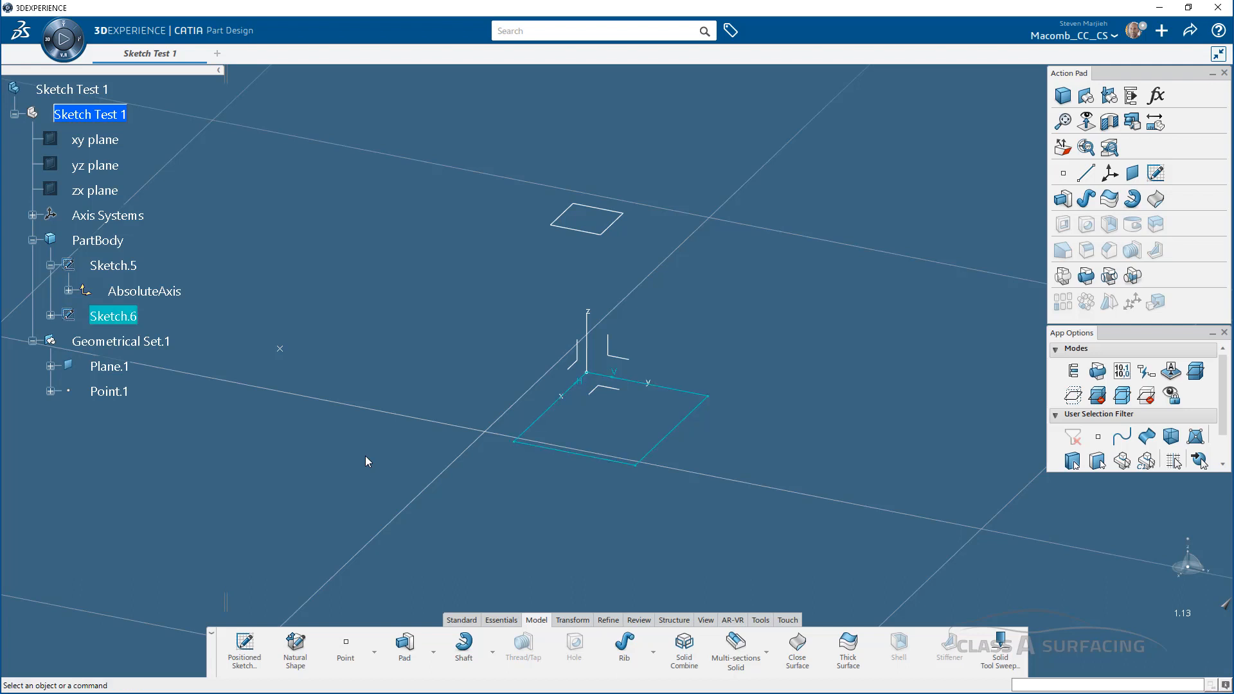
double_click(113, 315)
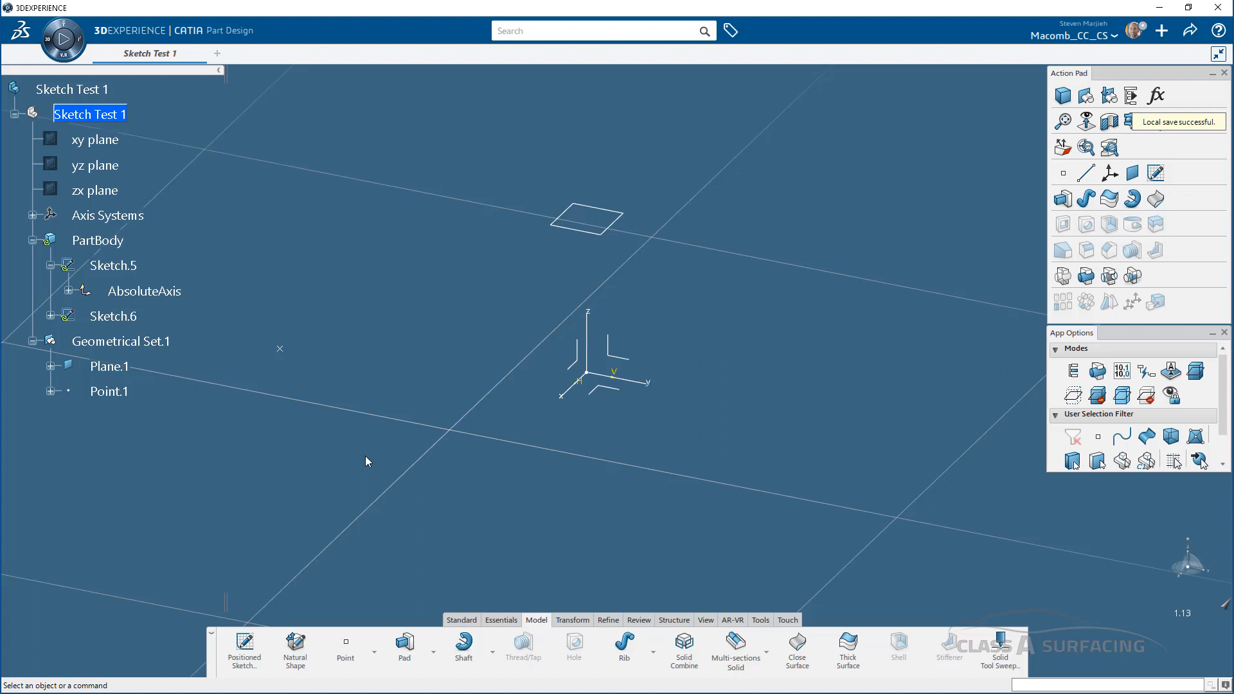
mouse_move(358, 434)
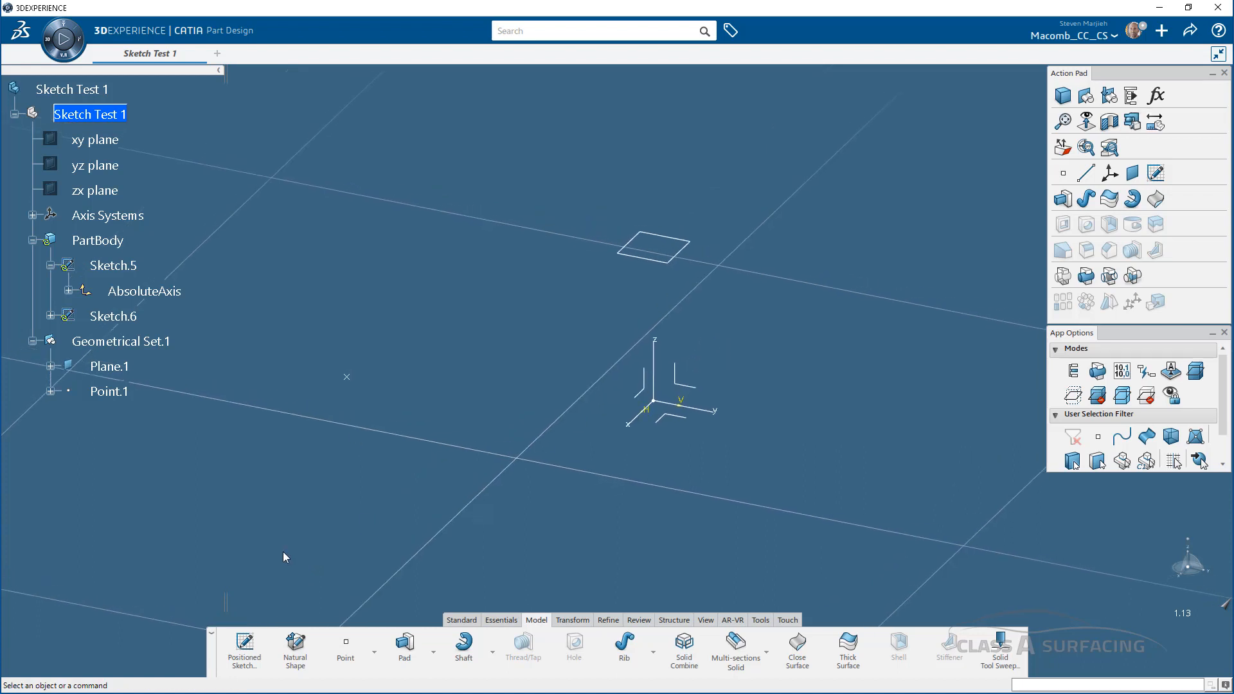
Position a new sketch on Plane.1 with its origin taken from a projection point, Point.1
click(244, 646)
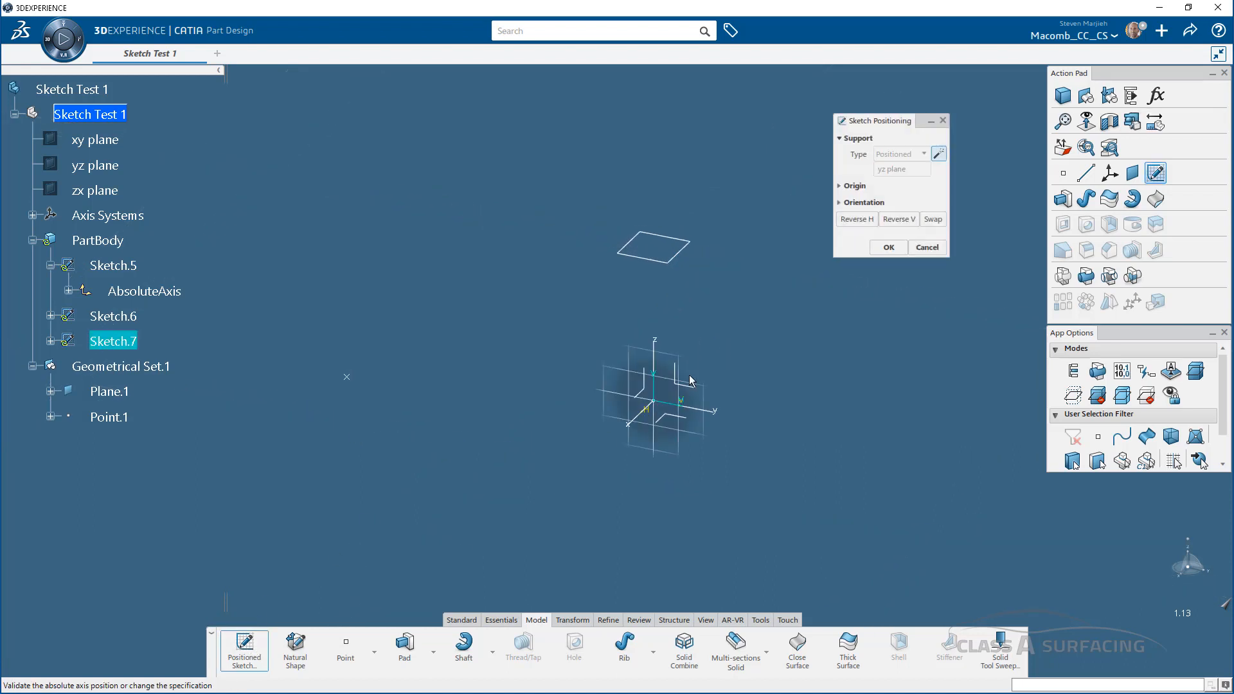
click(108, 391)
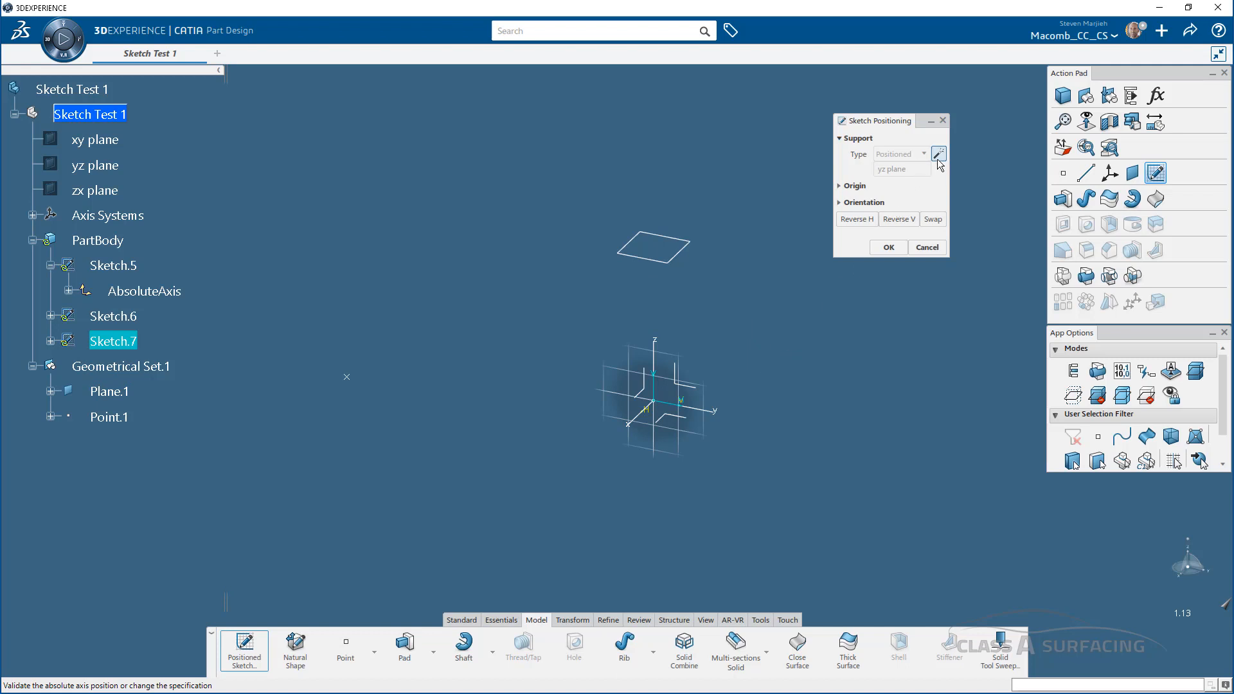
mouse_move(938, 153)
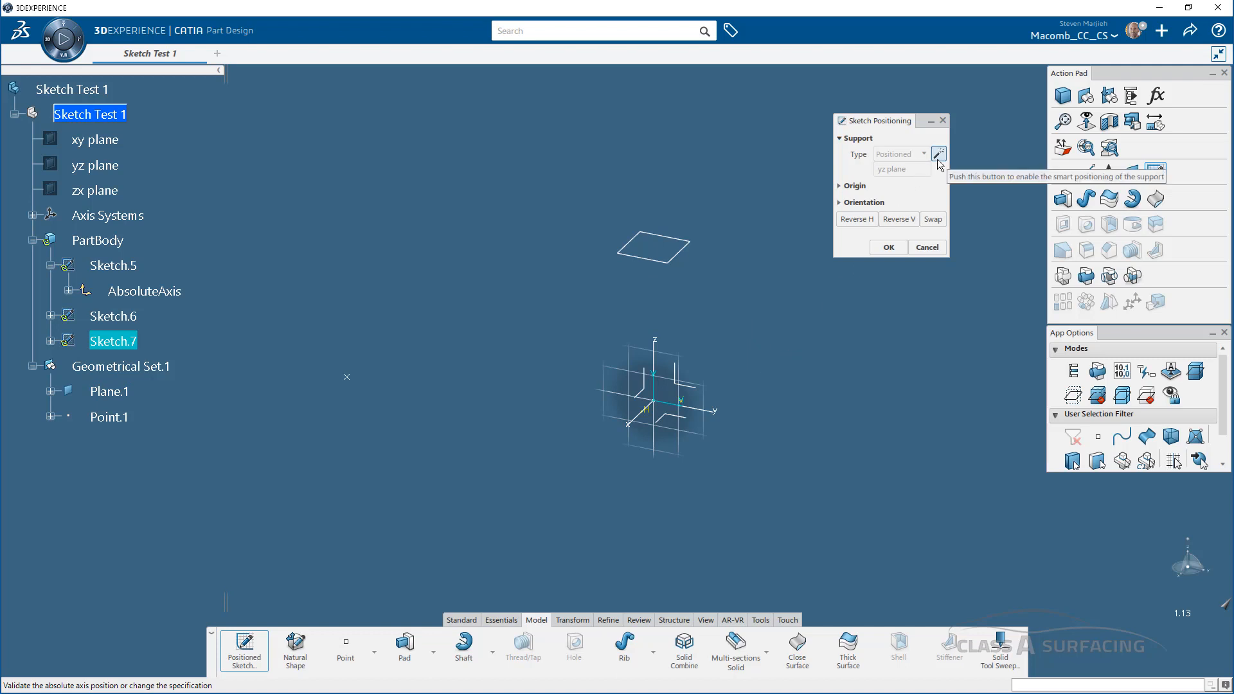
click(938, 153)
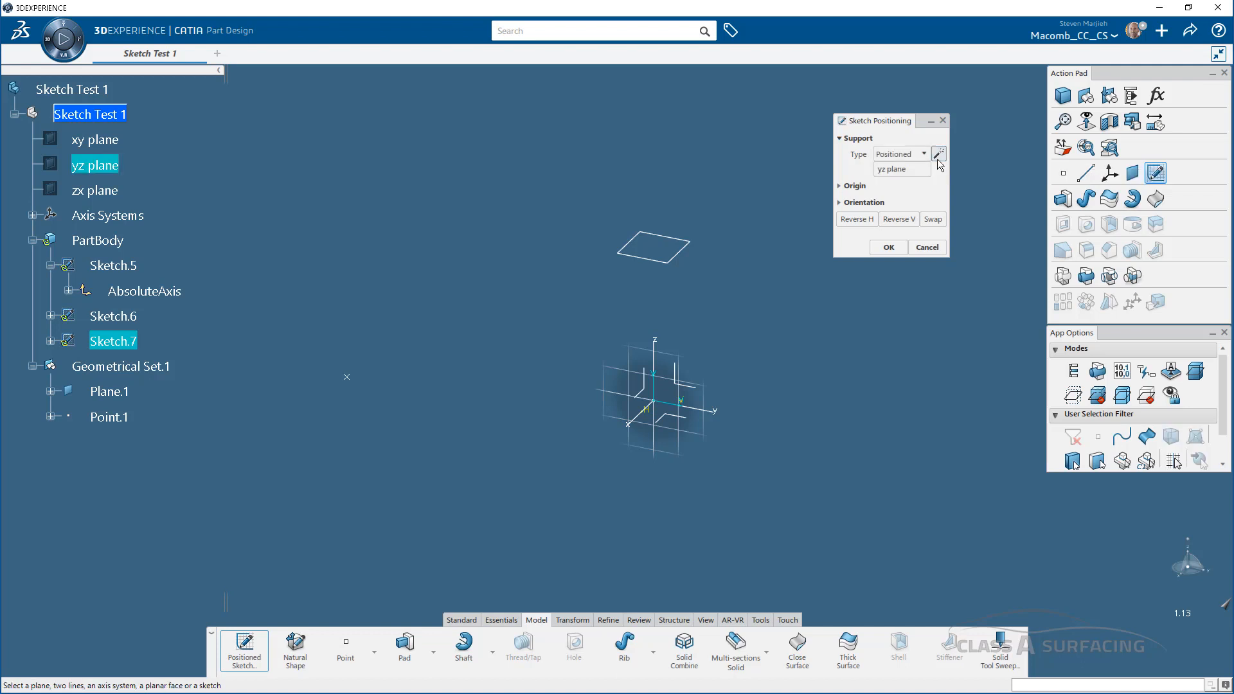
mouse_move(891, 148)
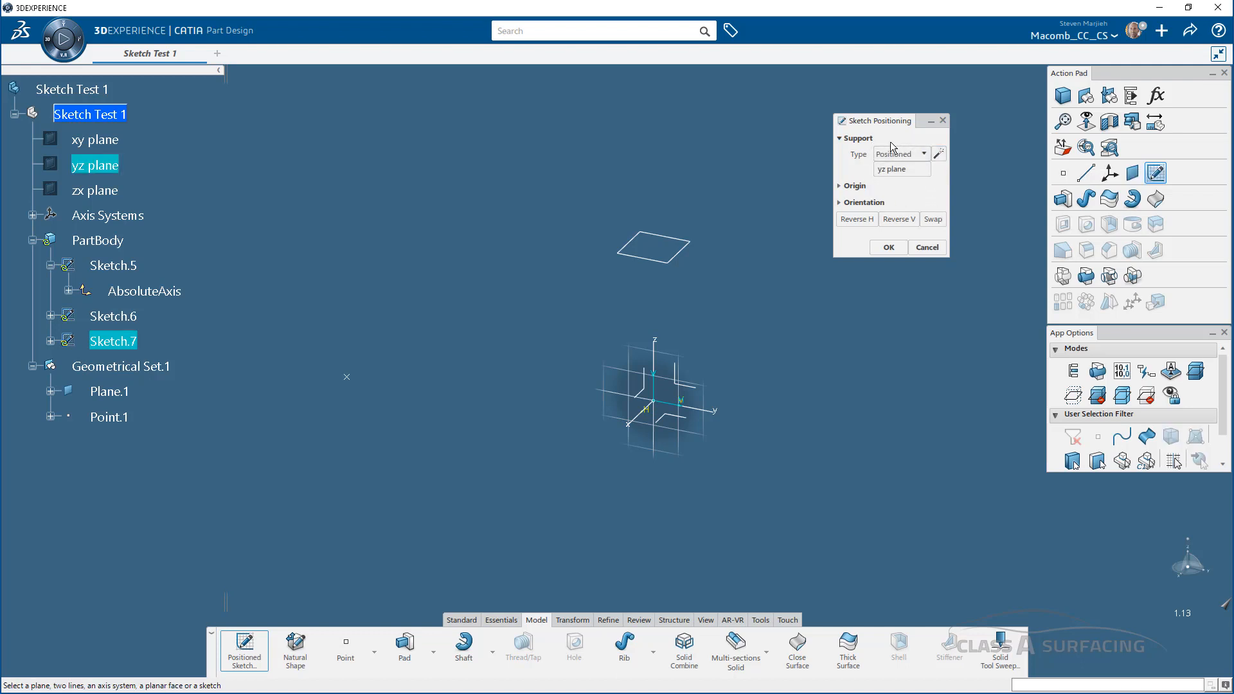
mouse_move(652, 248)
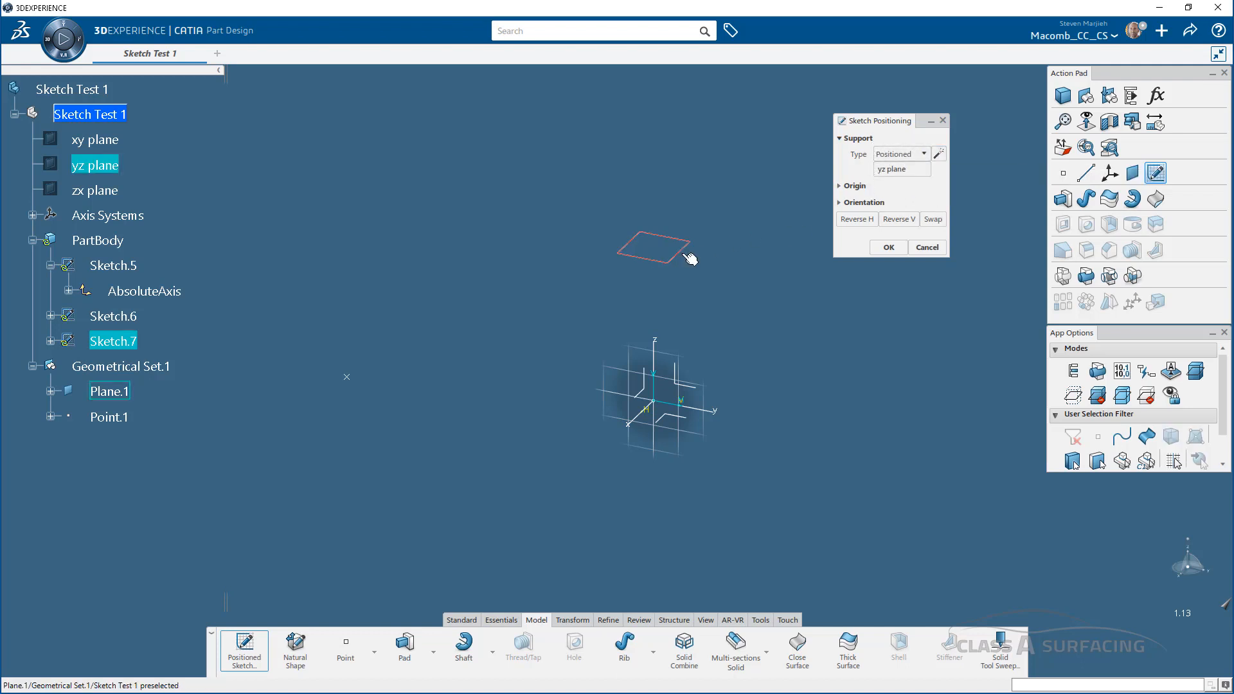
click(108, 391)
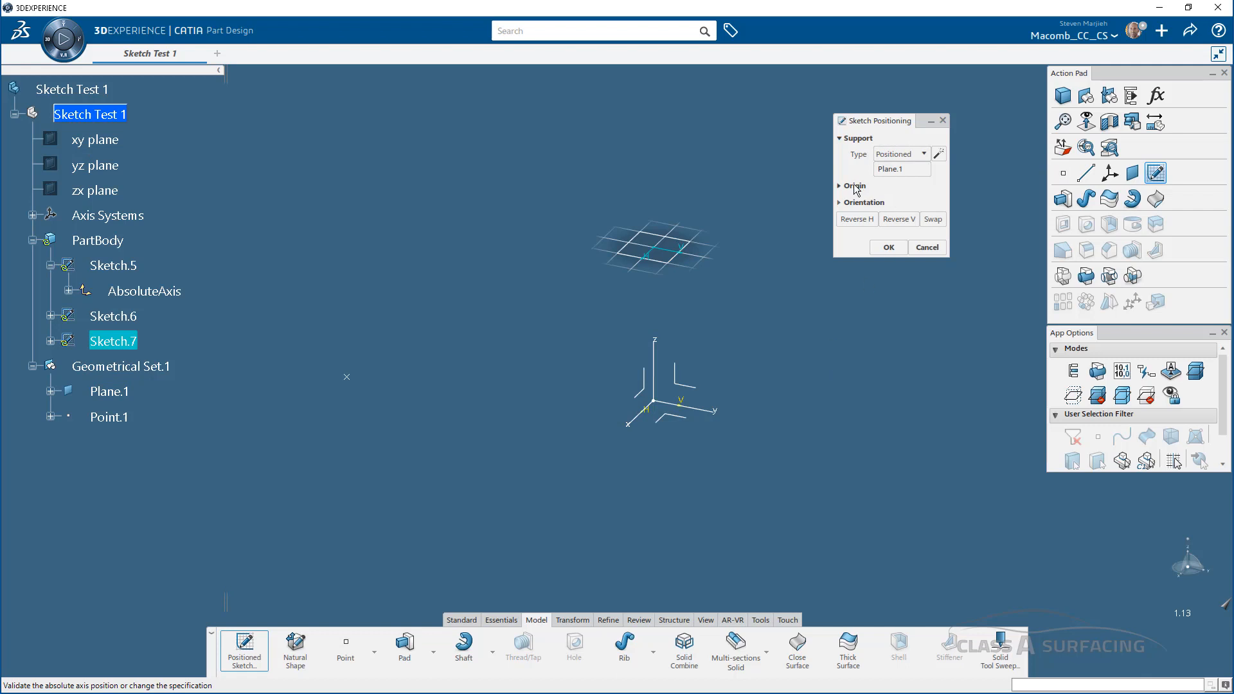
click(839, 186)
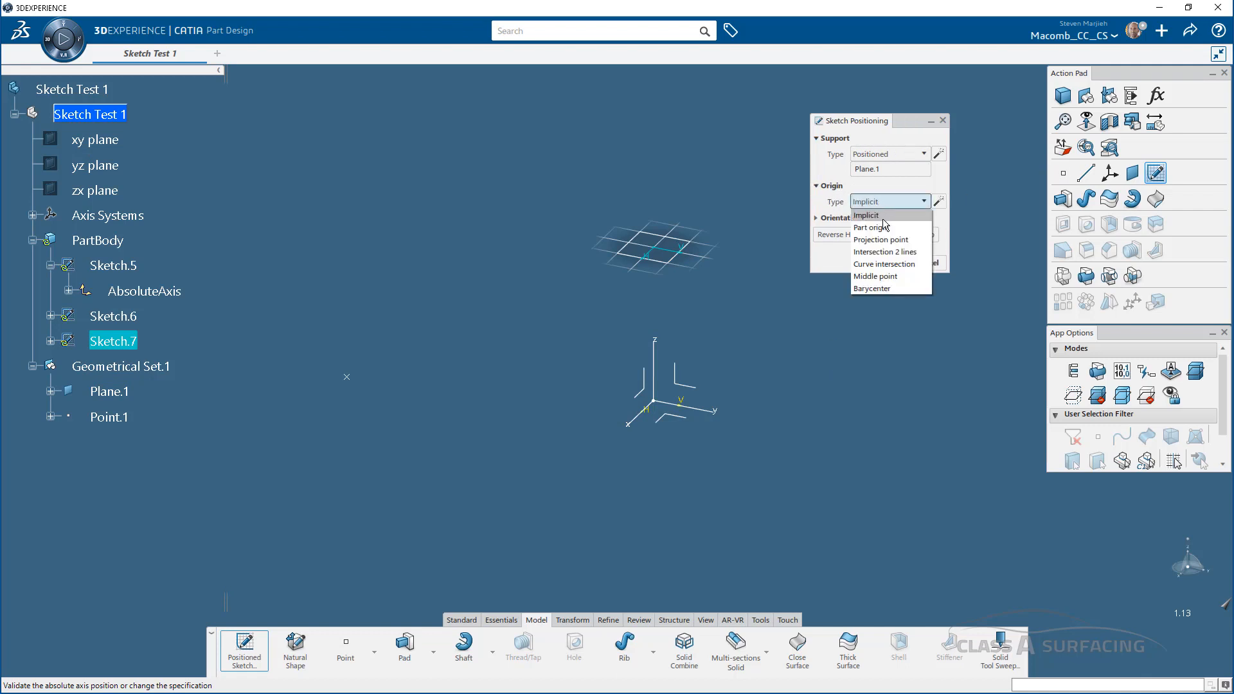
mouse_move(880, 239)
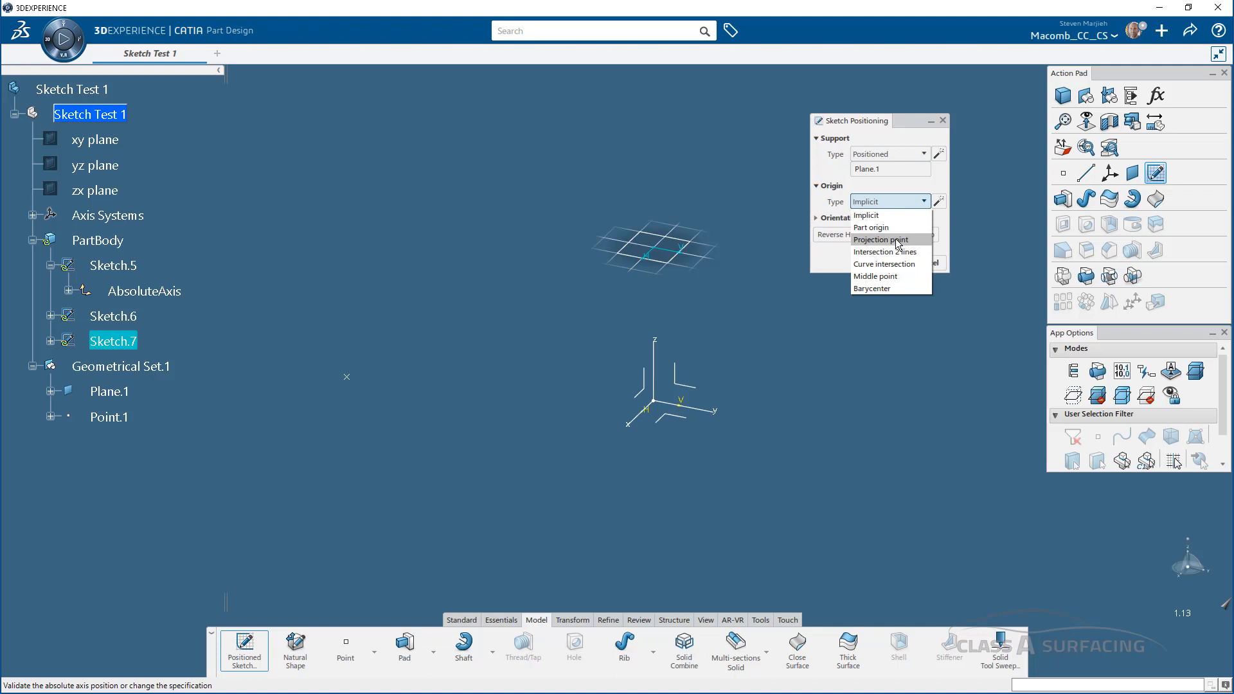
mouse_move(896, 236)
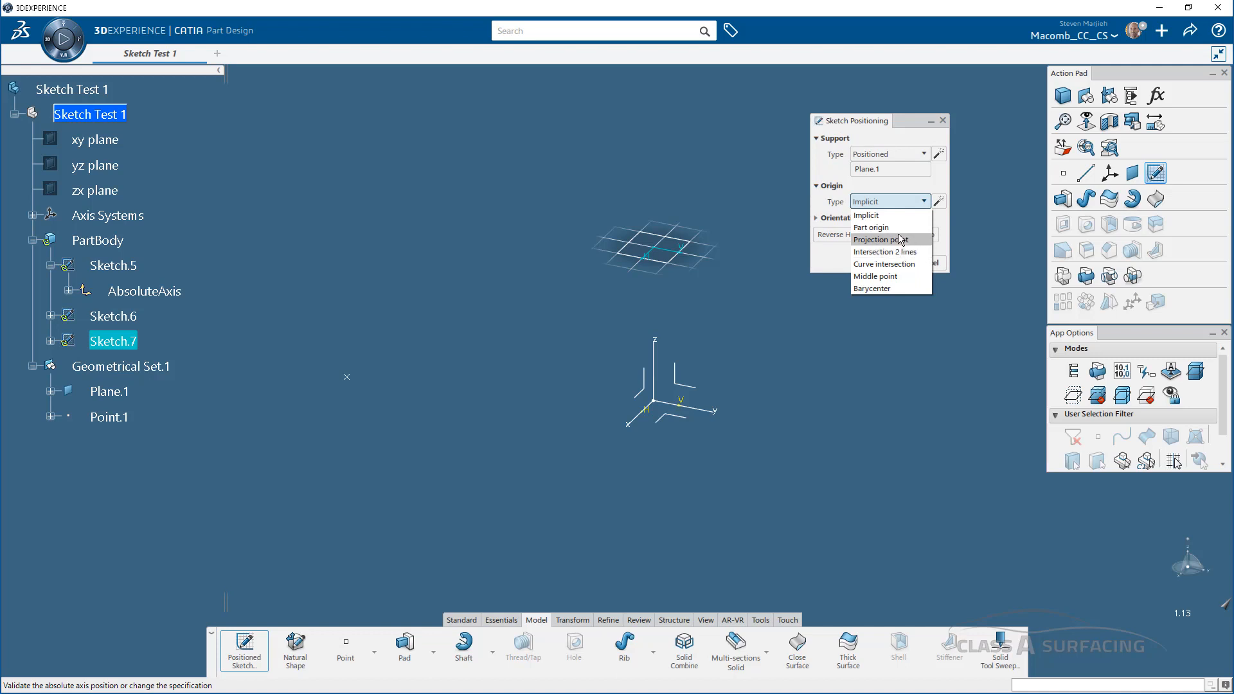
click(879, 239)
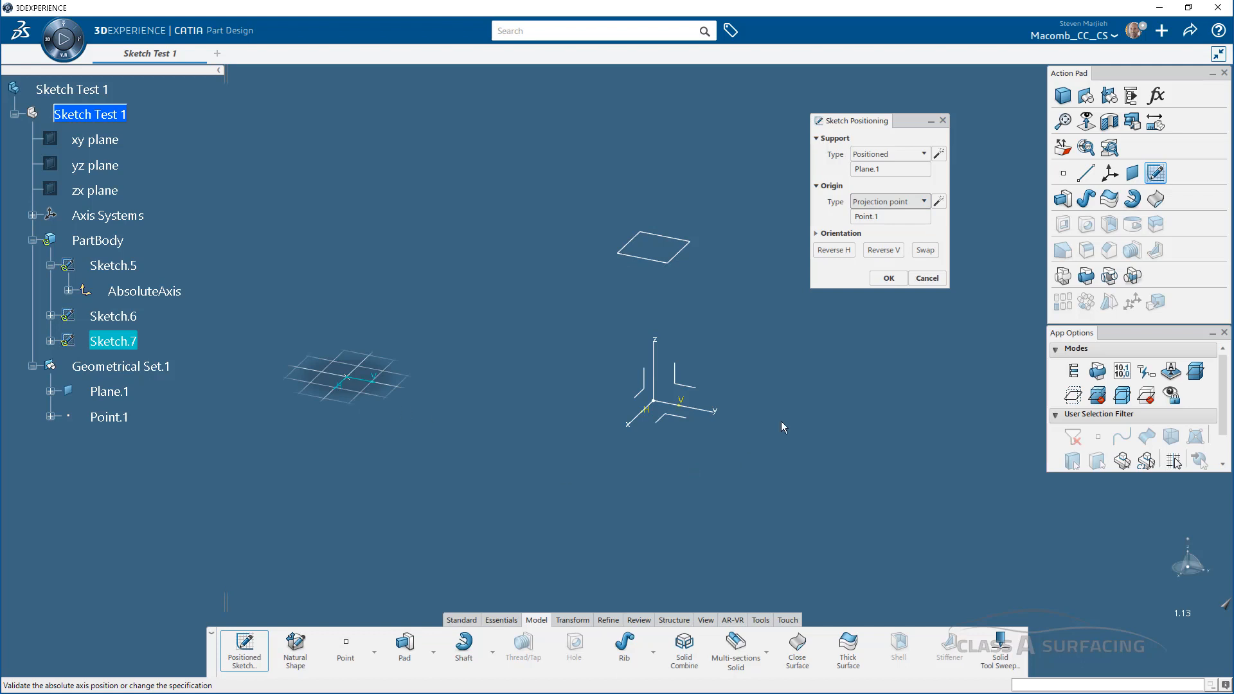
mouse_move(843, 241)
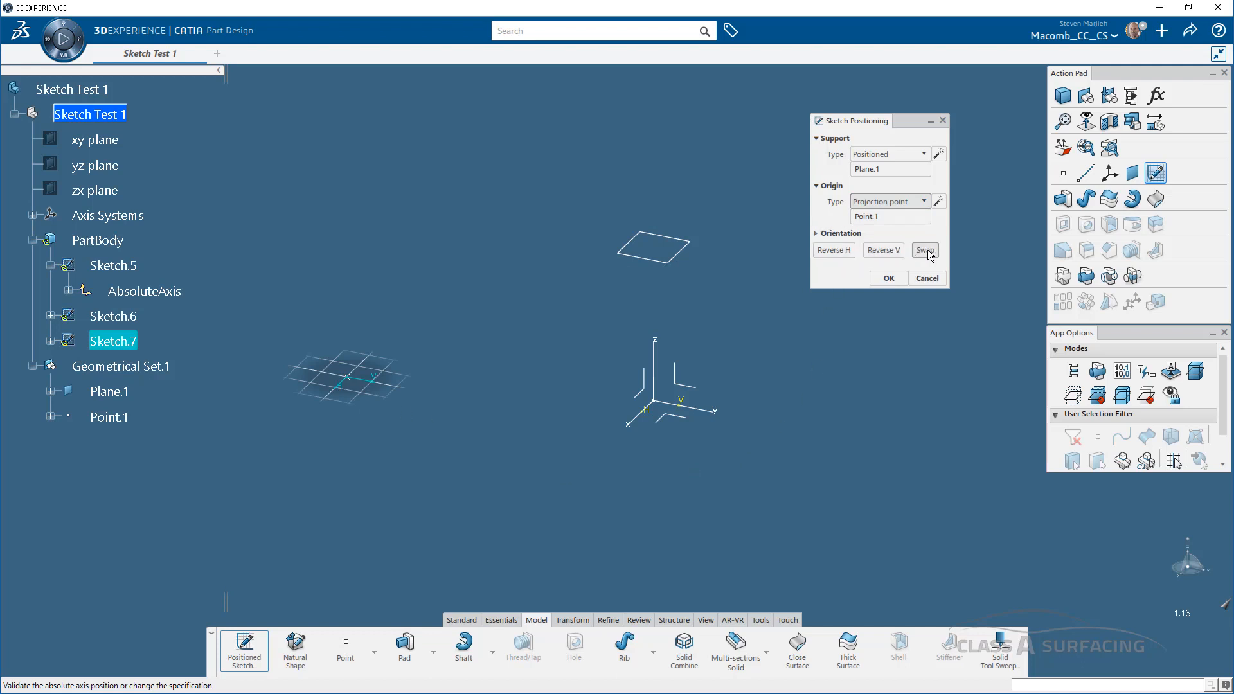
mouse_move(888, 278)
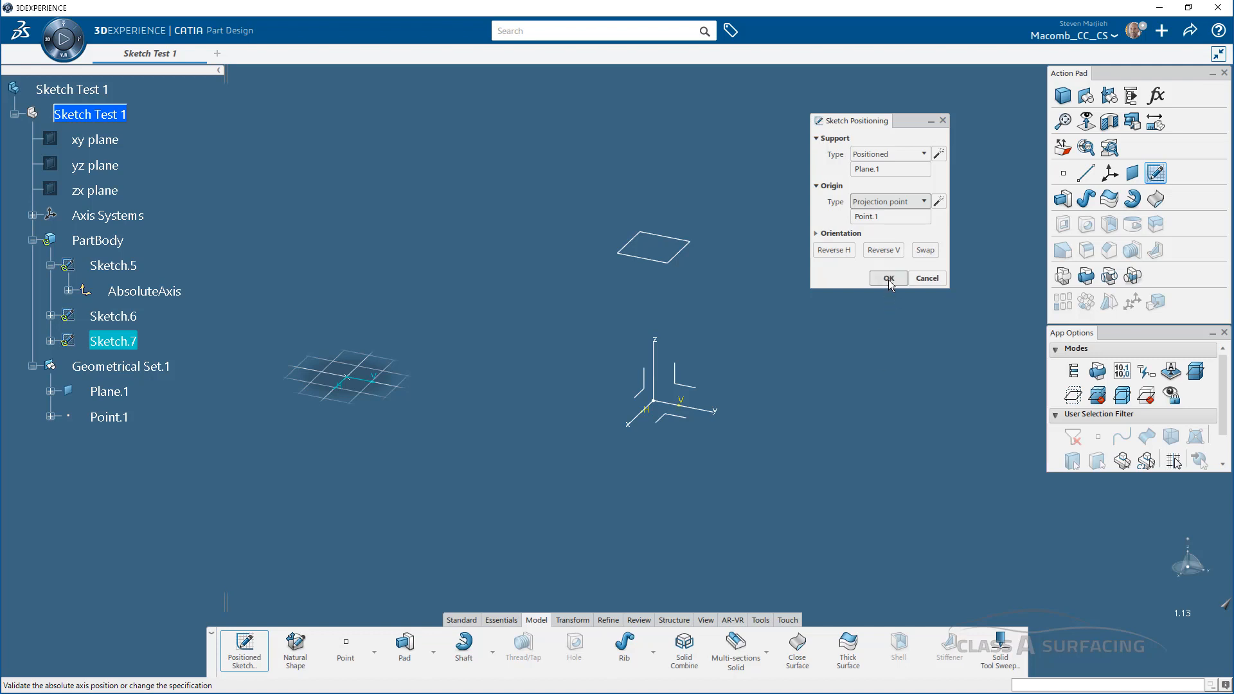
Confirm Sketch.7's placement on Plane.1 and enter the Sketcher
click(887, 277)
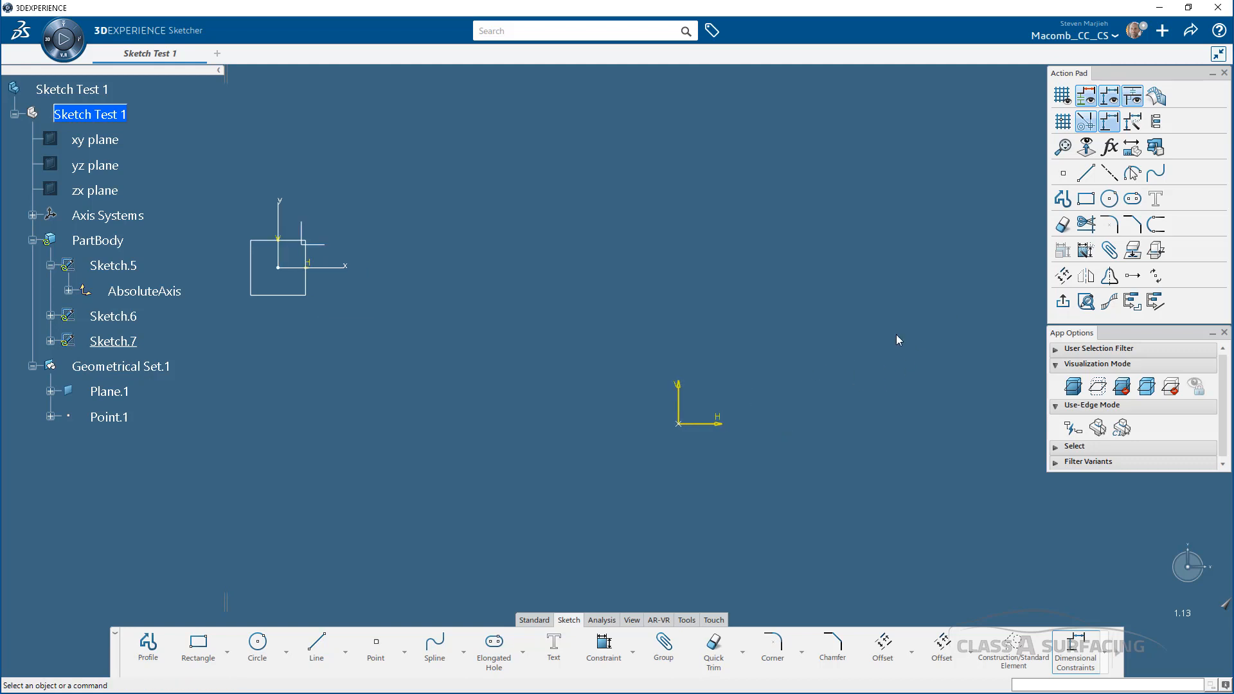
mouse_move(1085, 199)
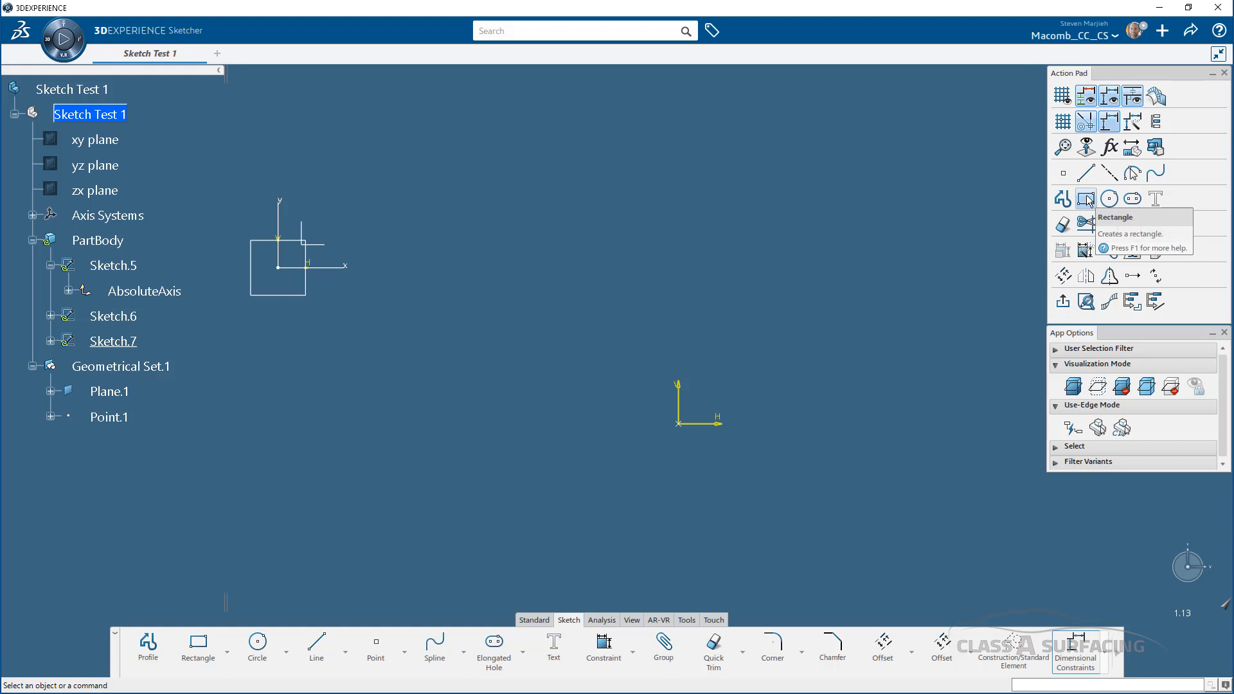
Start a rectangle with its first corner anchored at the sketch origin
click(1085, 197)
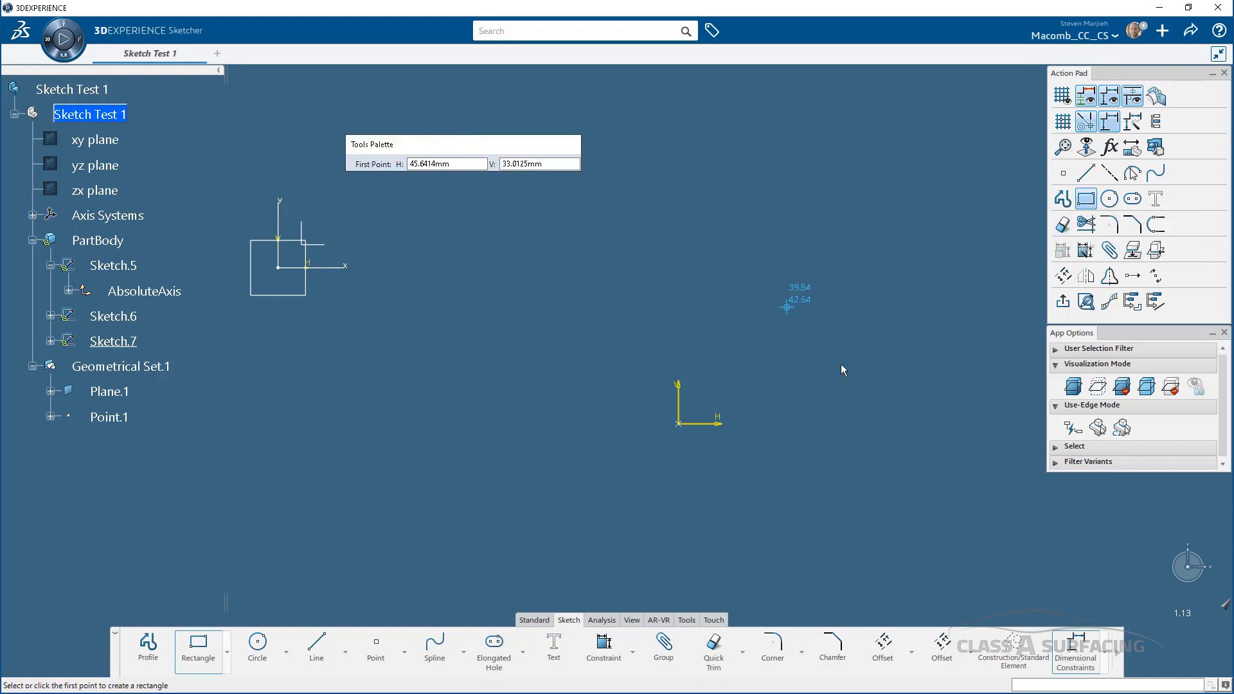
mouse_move(1048, 87)
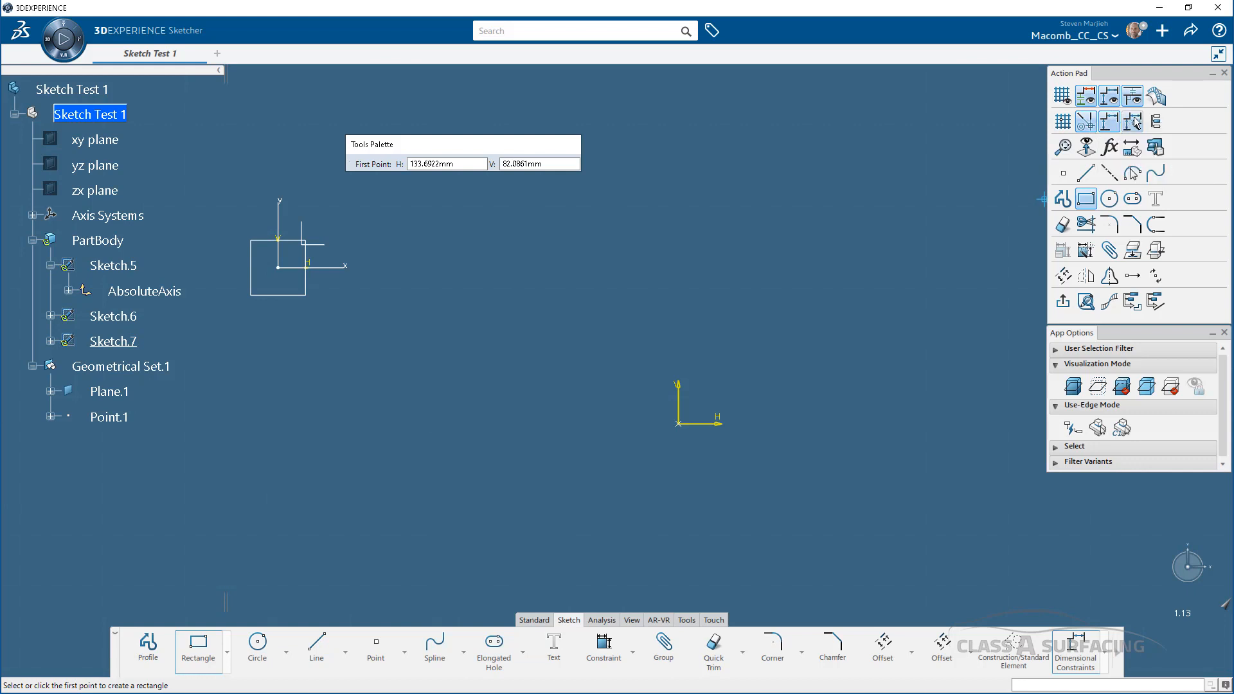
mouse_move(1155, 121)
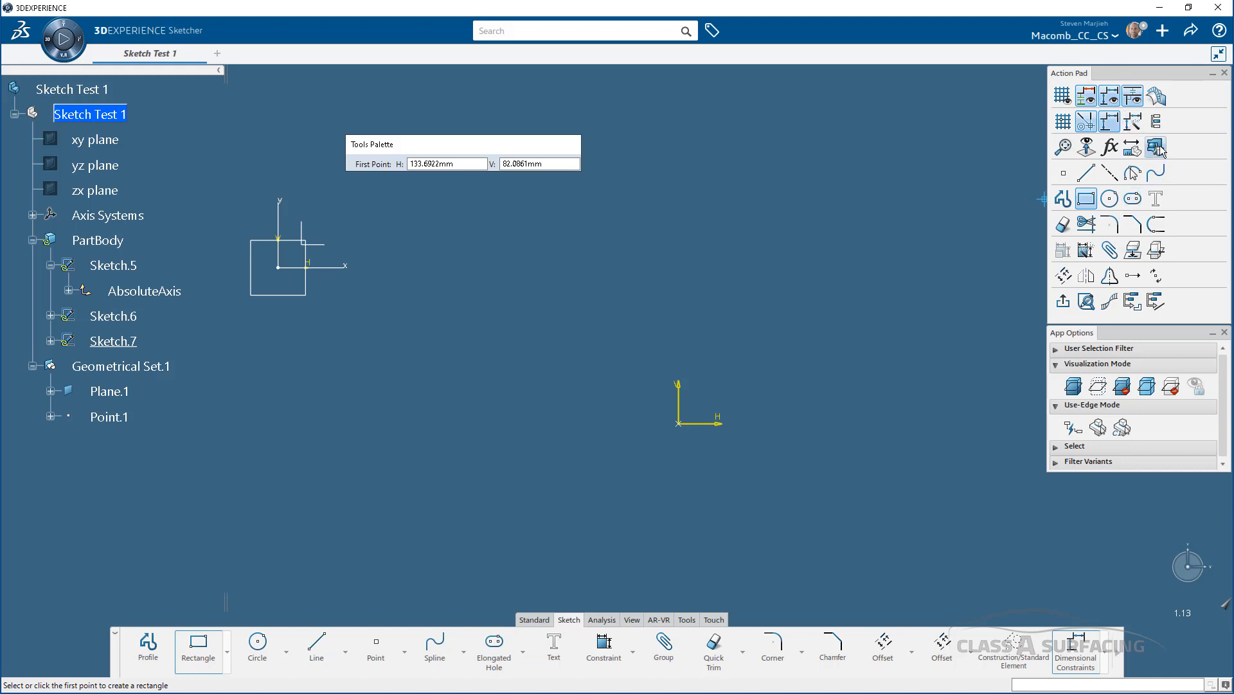
mouse_move(1122, 174)
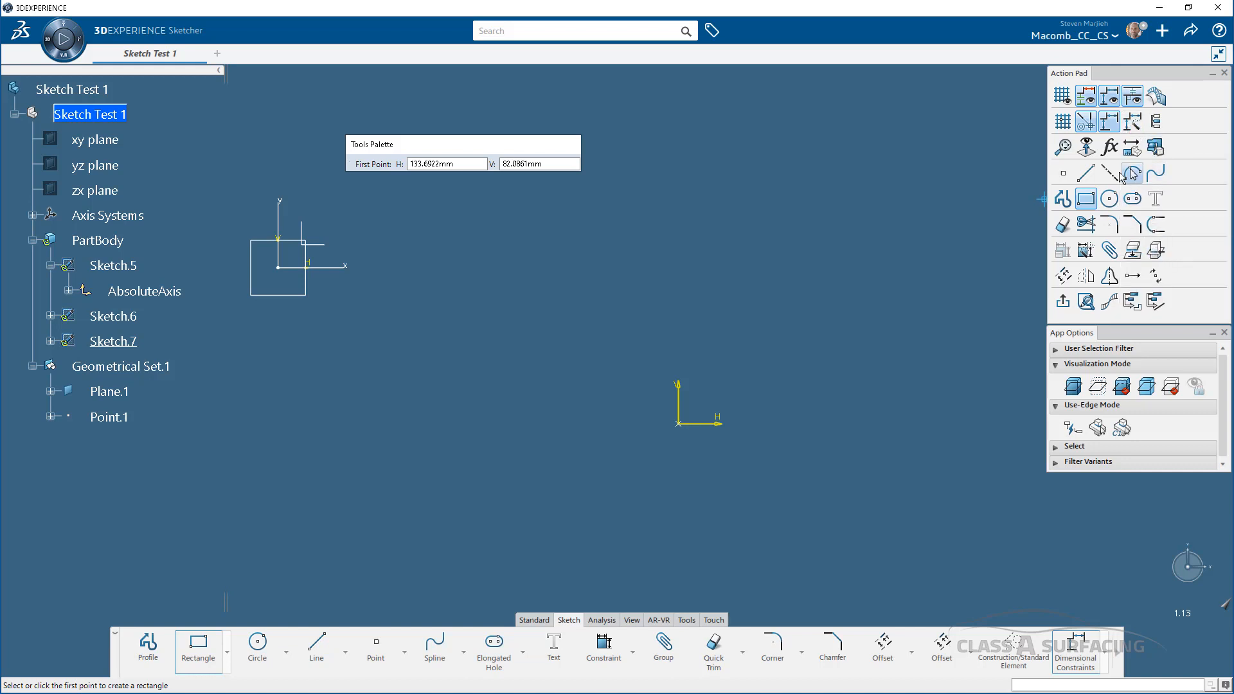
mouse_move(1110, 172)
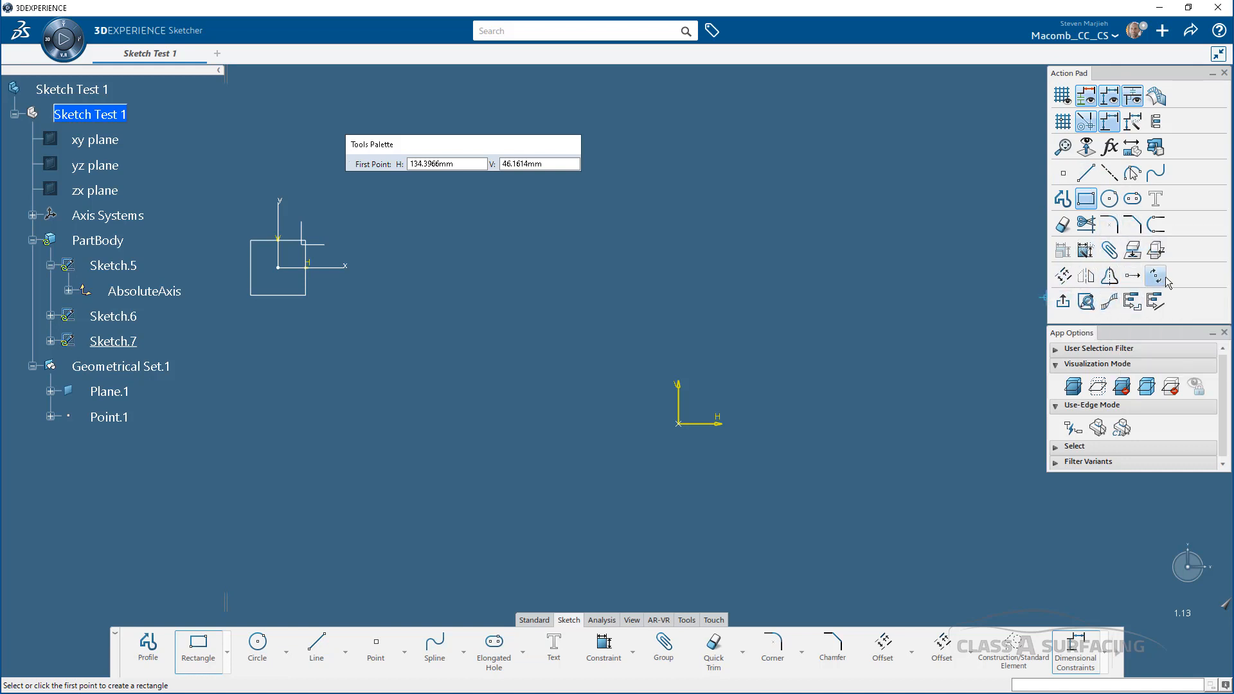
mouse_move(873, 326)
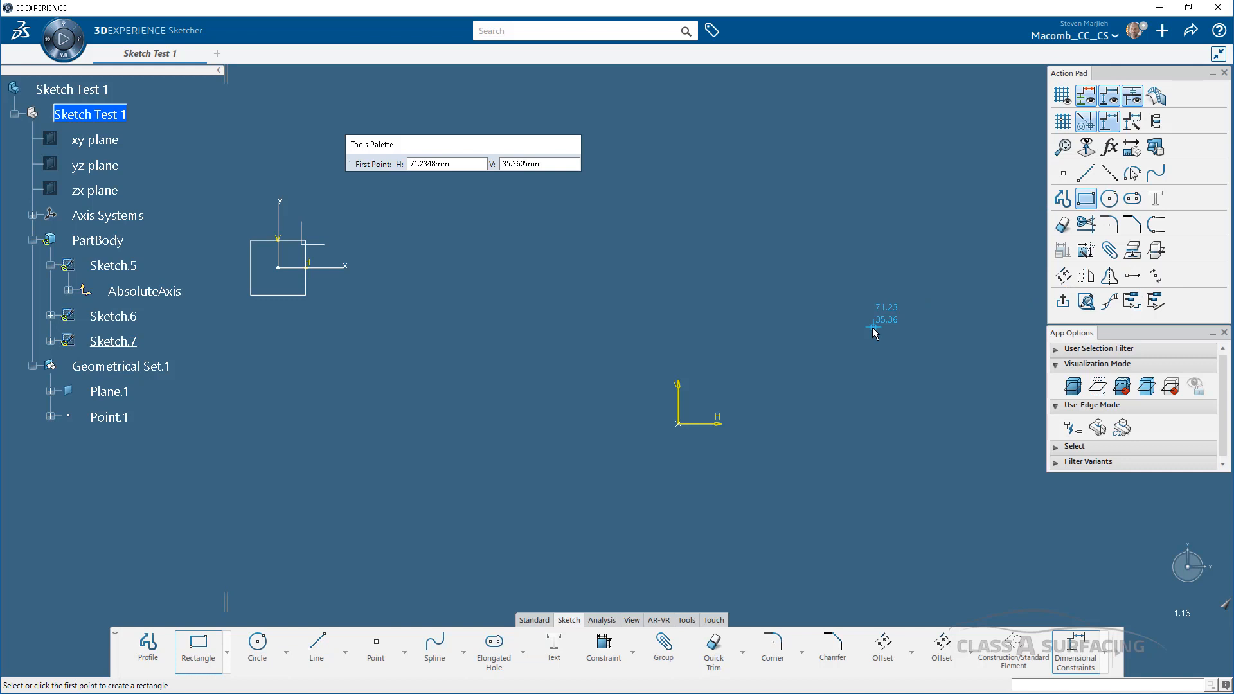
mouse_move(848, 324)
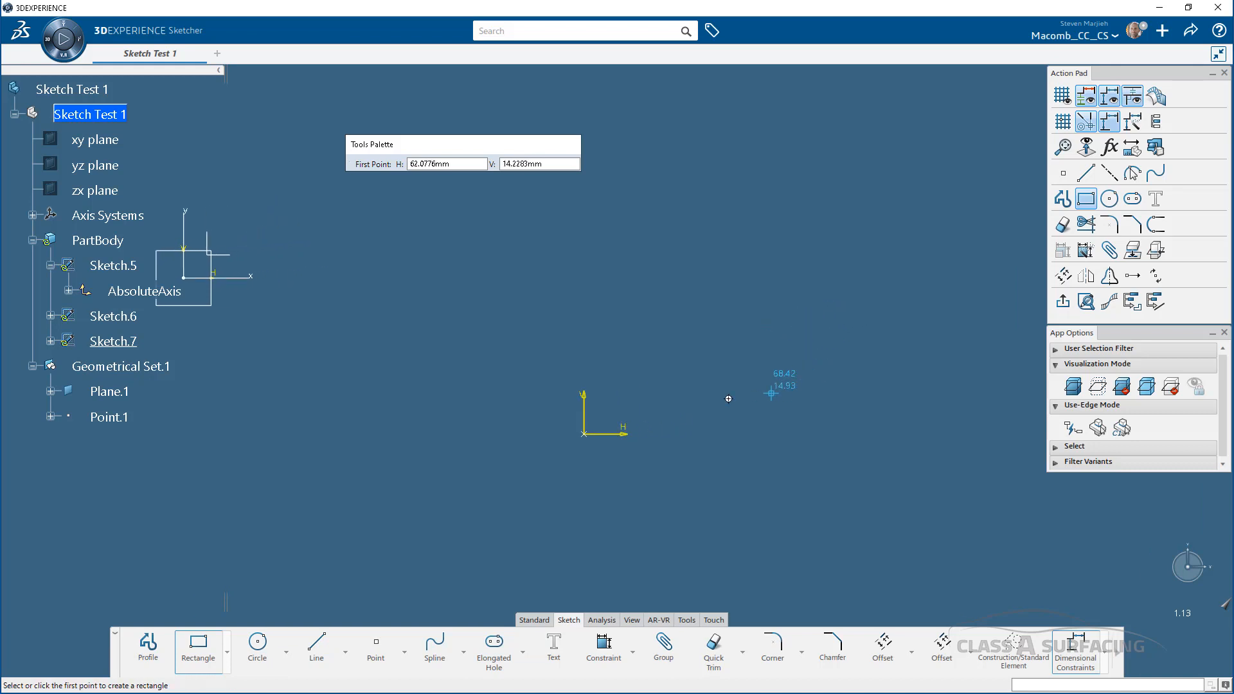
mouse_move(590, 432)
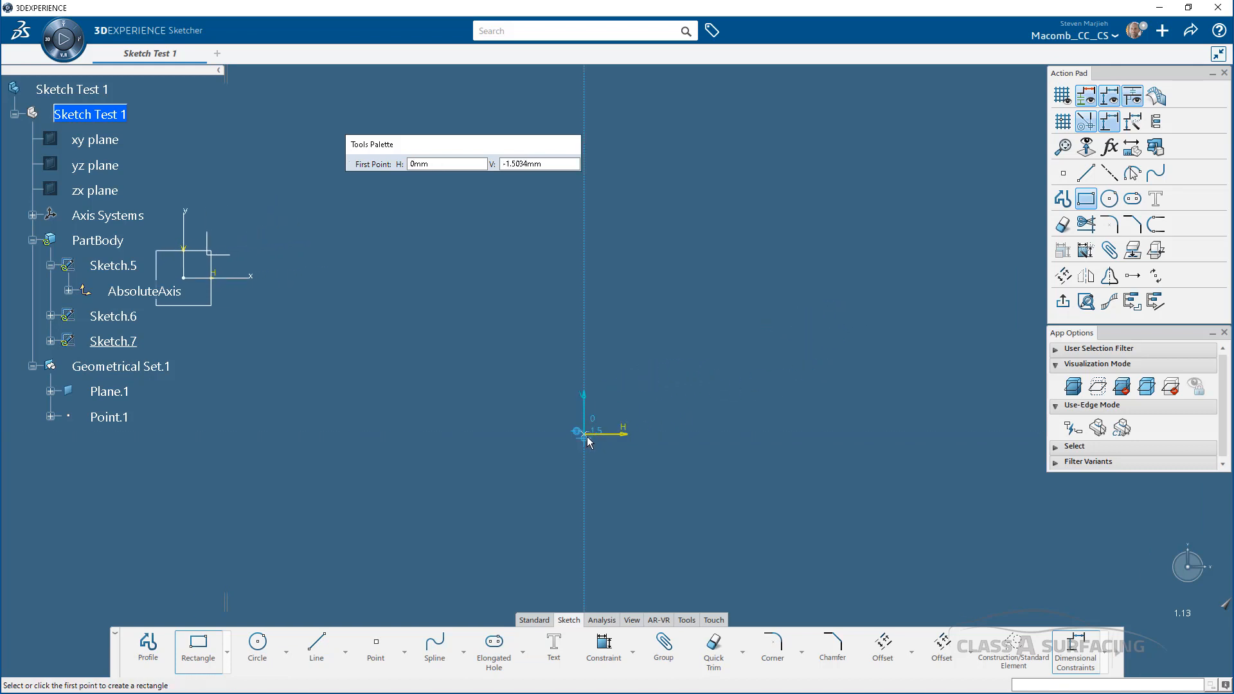
click(582, 431)
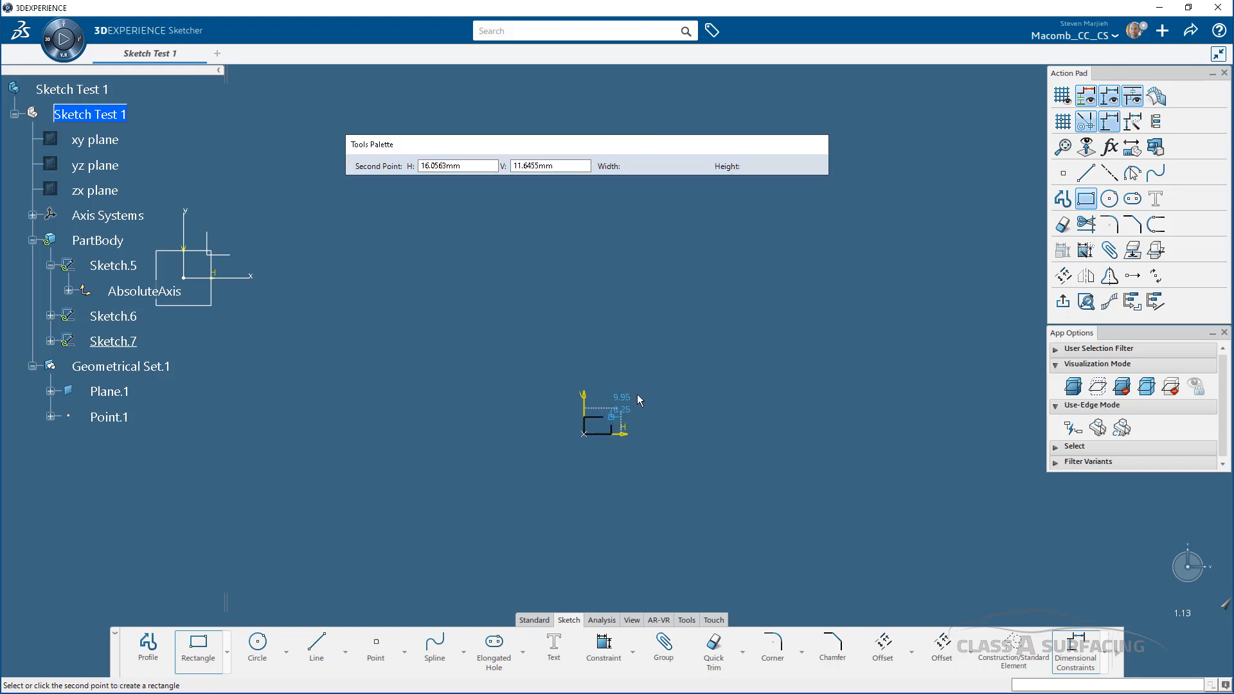
mouse_move(784, 269)
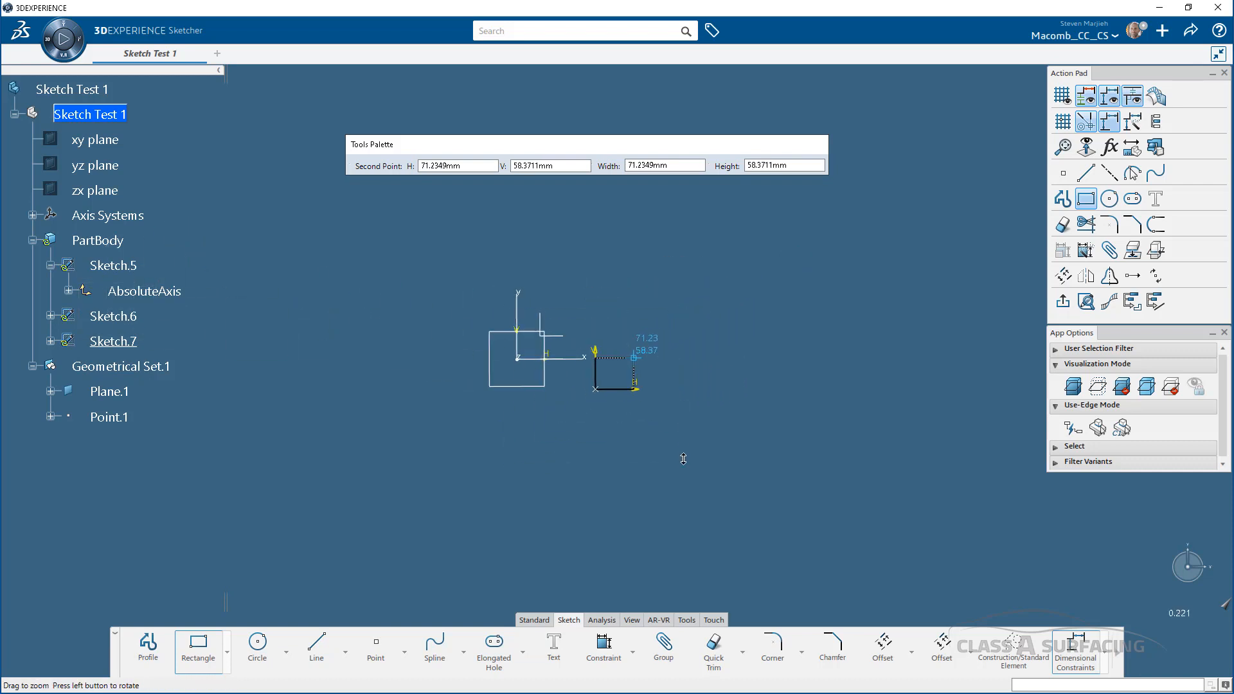
mouse_move(757, 264)
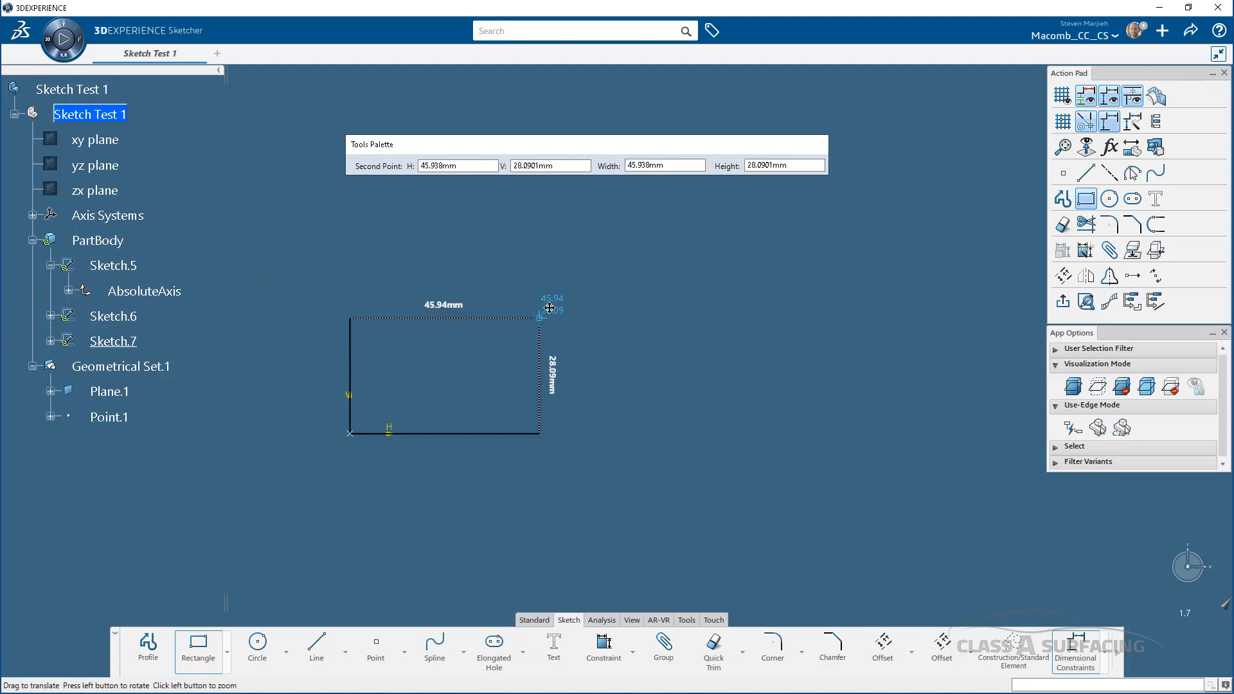
mouse_move(785, 291)
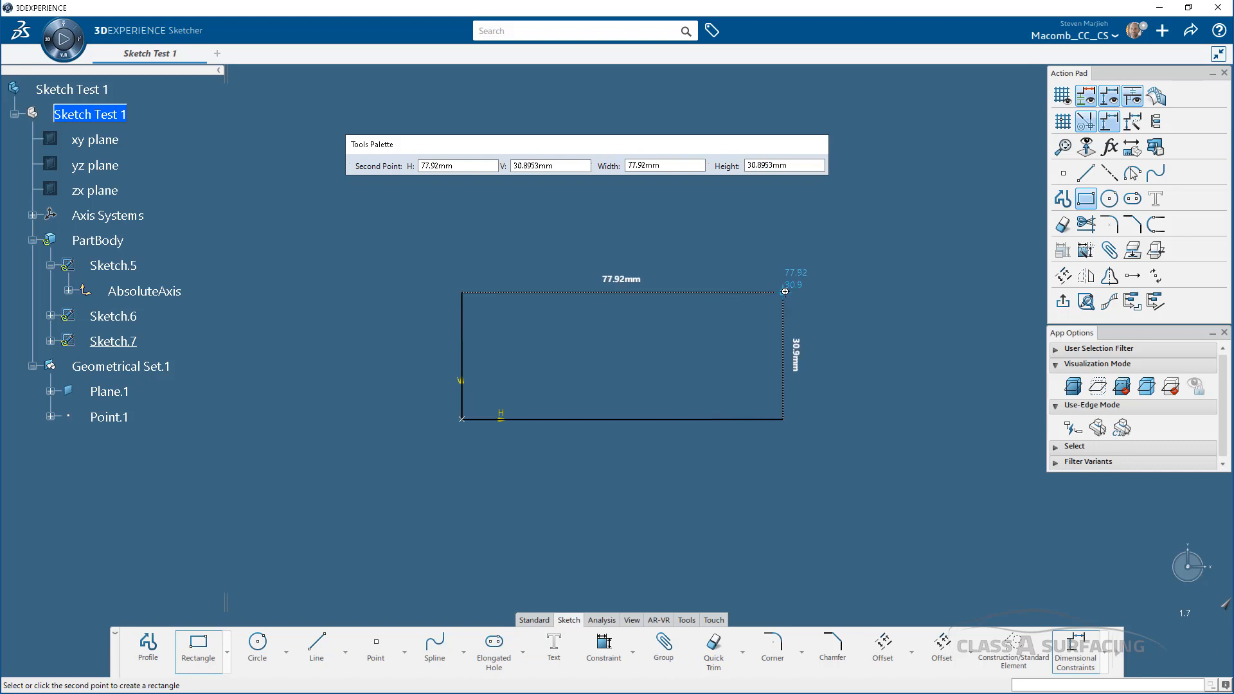
mouse_move(757, 285)
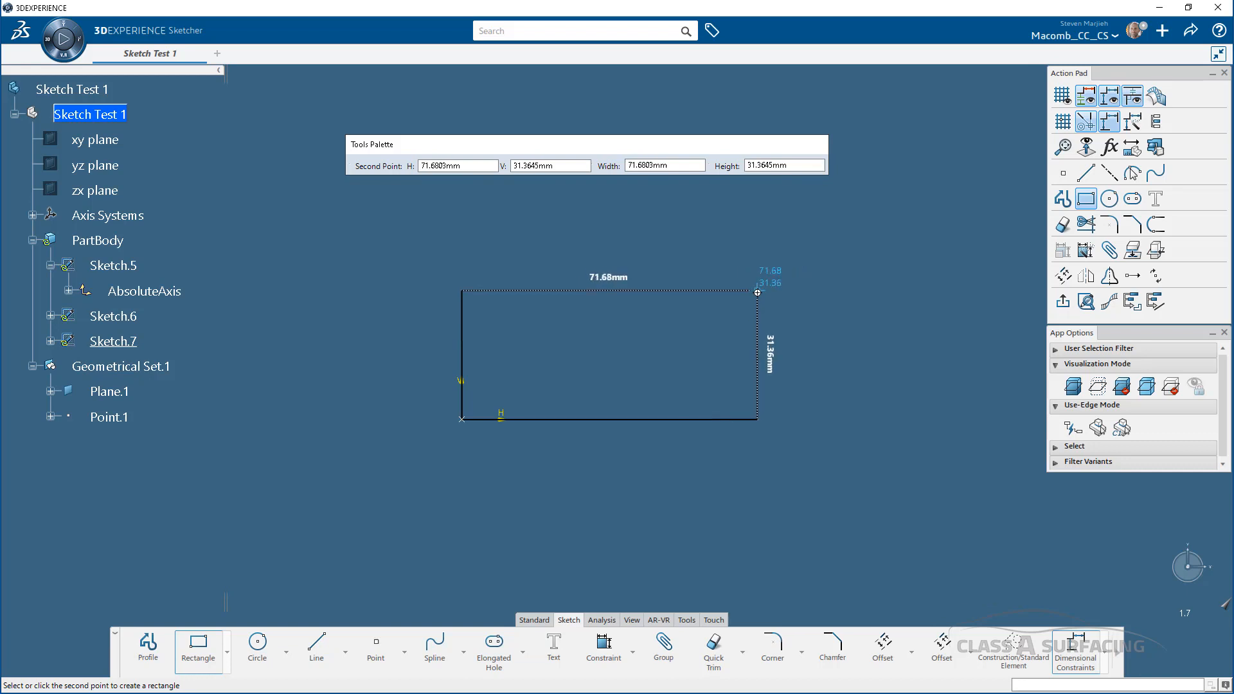
mouse_move(718, 290)
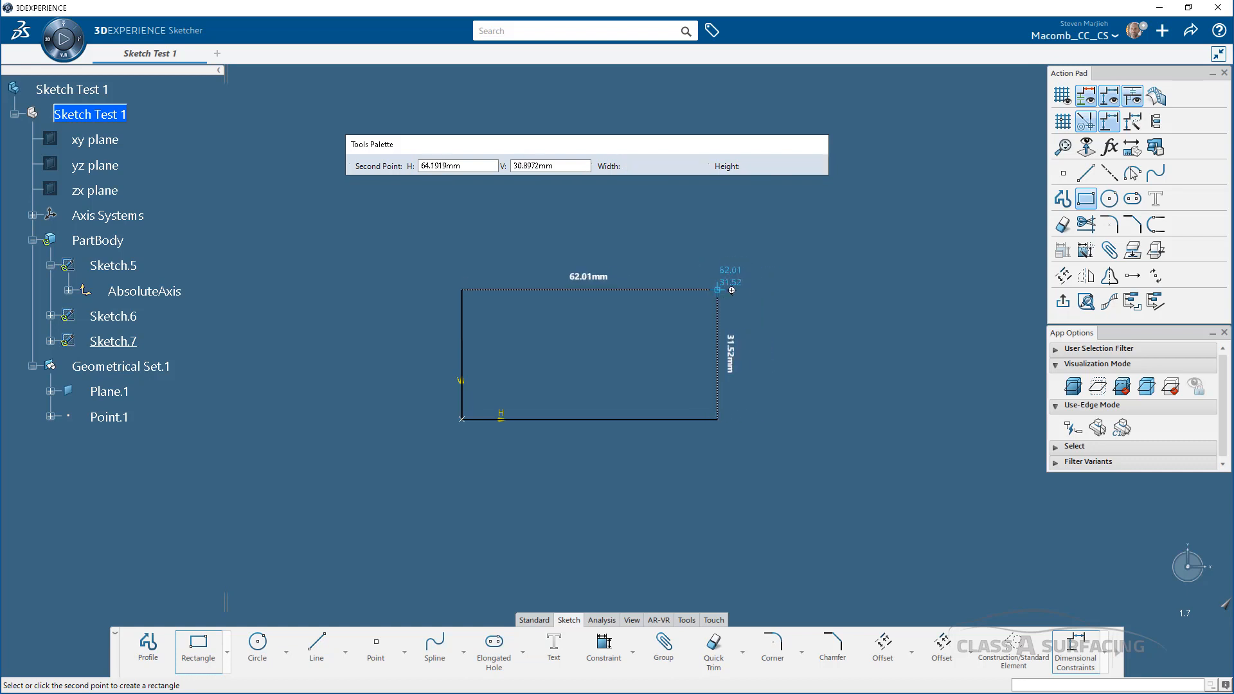
mouse_move(728, 293)
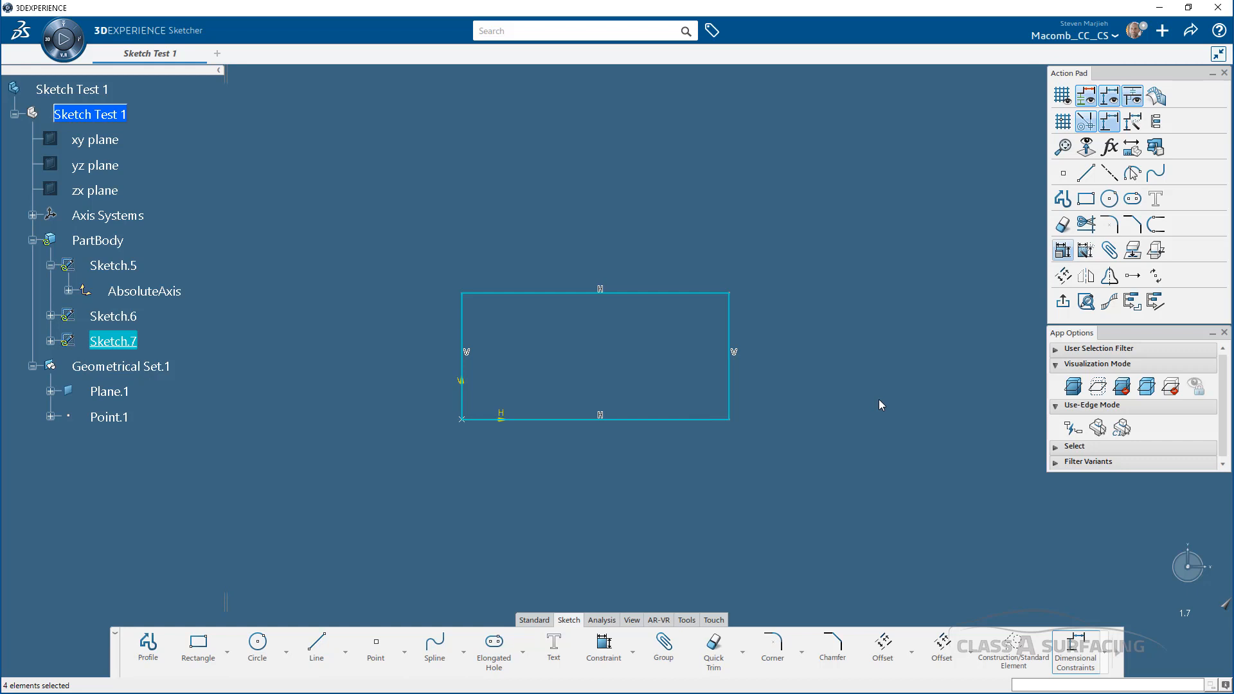
Select the rectangle's top edge to show its context toolbar quick actions
click(767, 477)
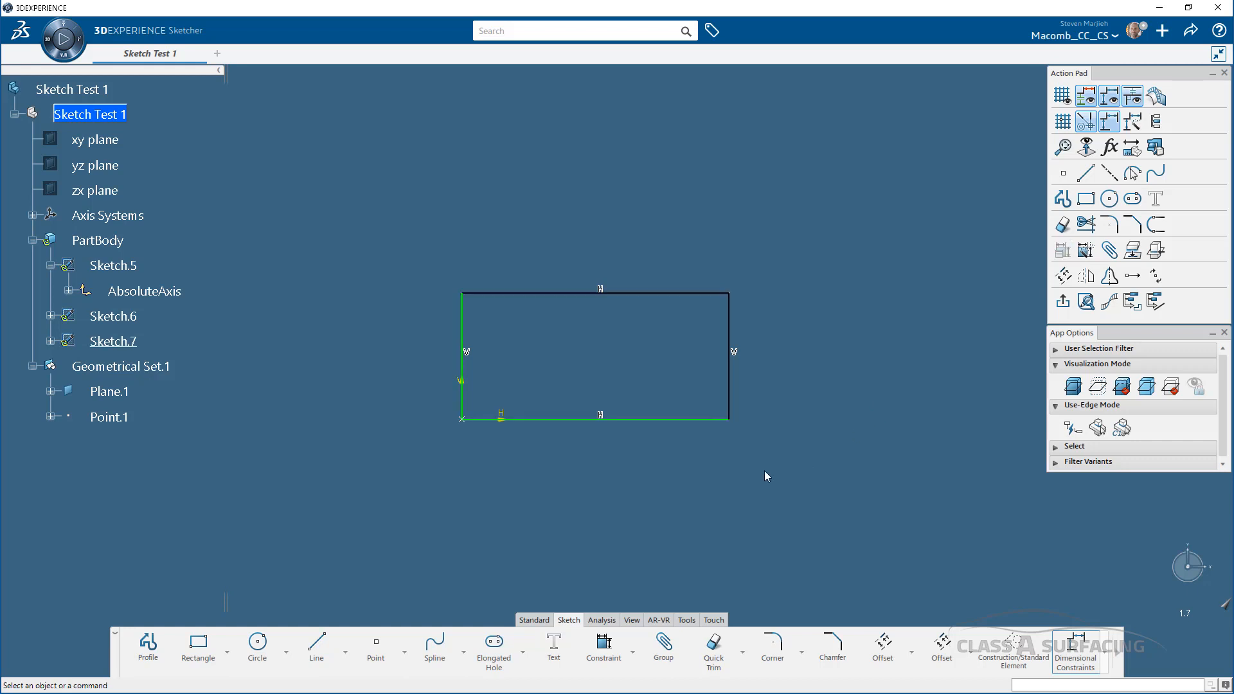
mouse_move(466, 344)
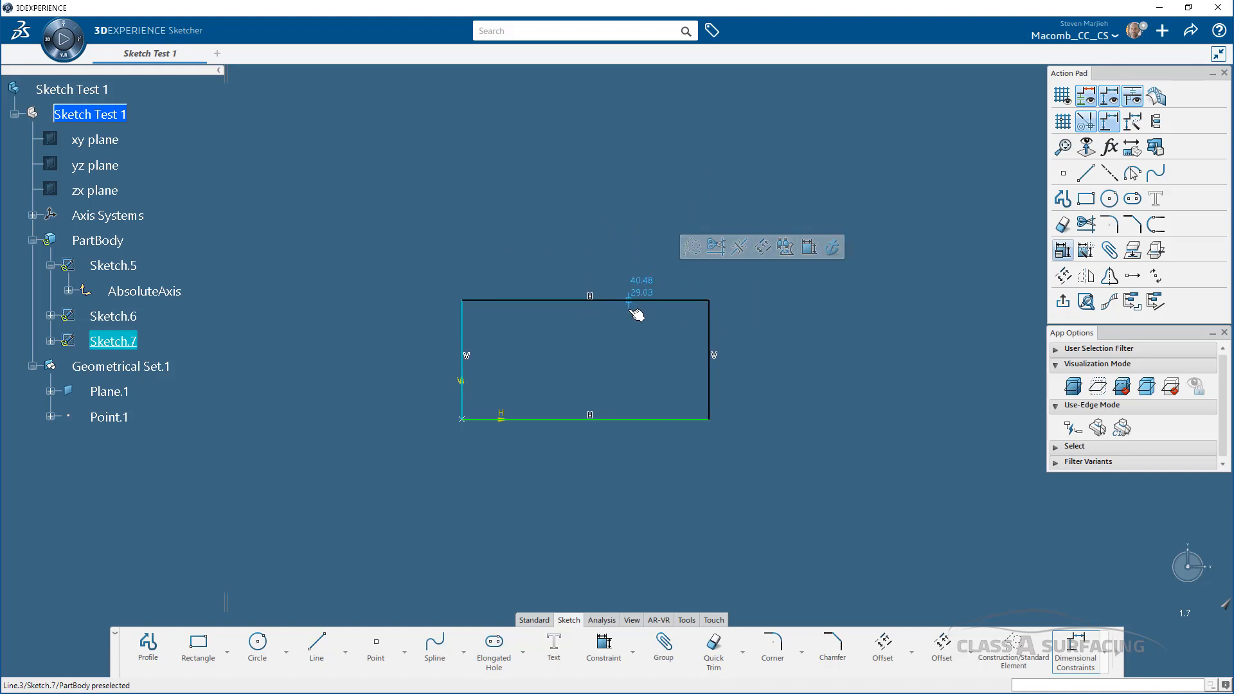
click(582, 302)
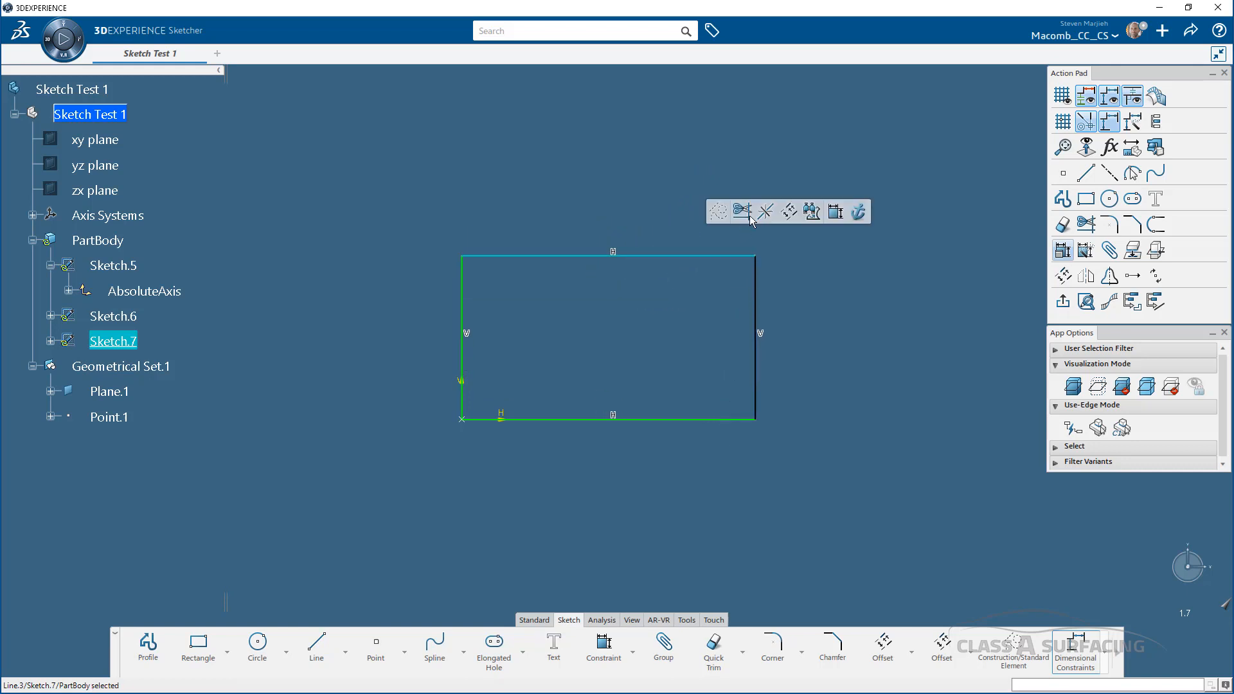
mouse_move(788, 211)
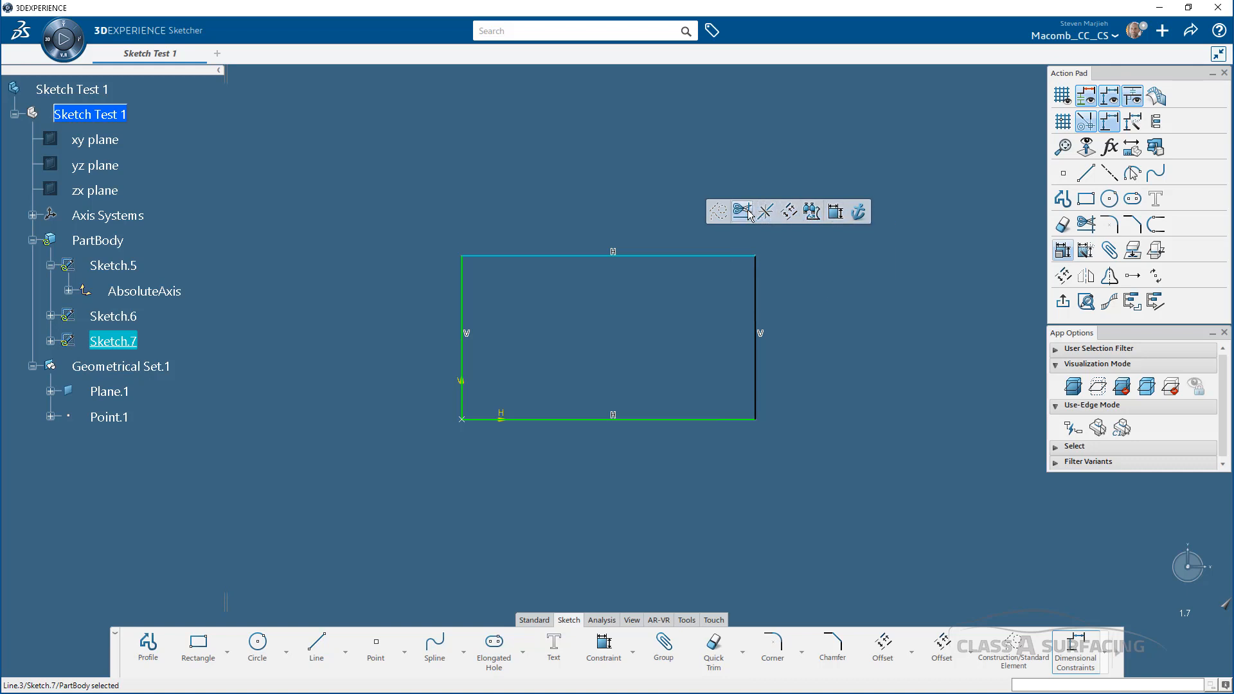
mouse_move(717, 211)
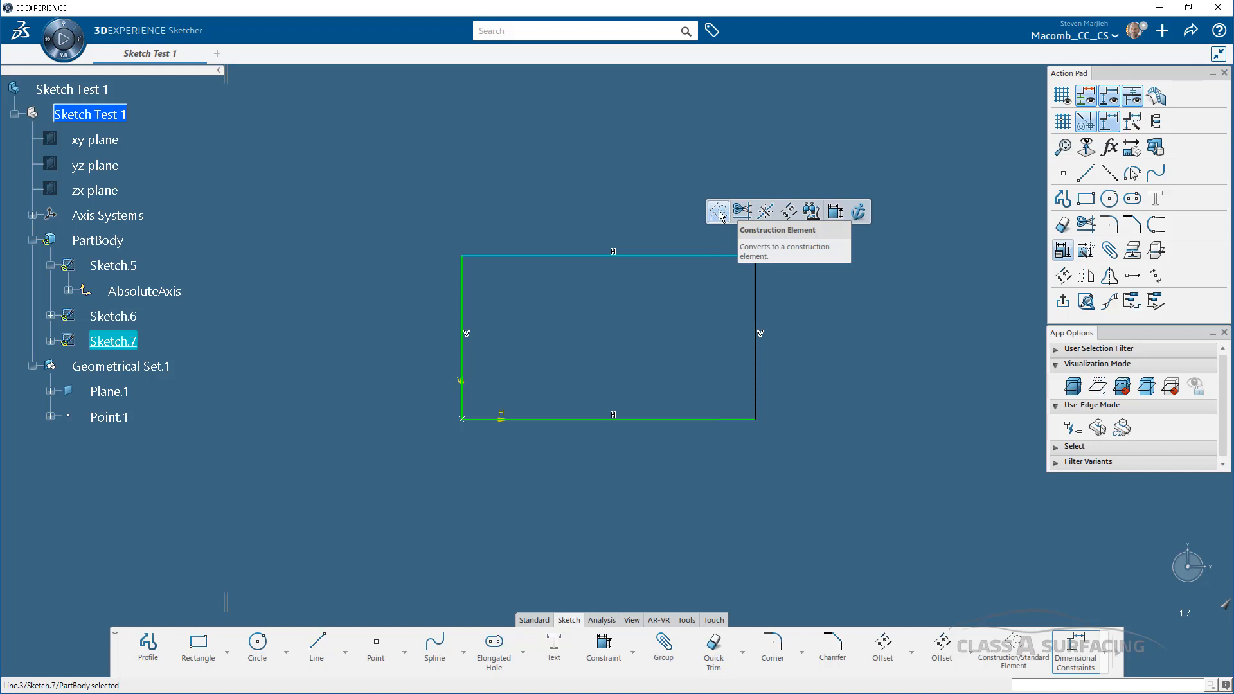
mouse_move(834, 211)
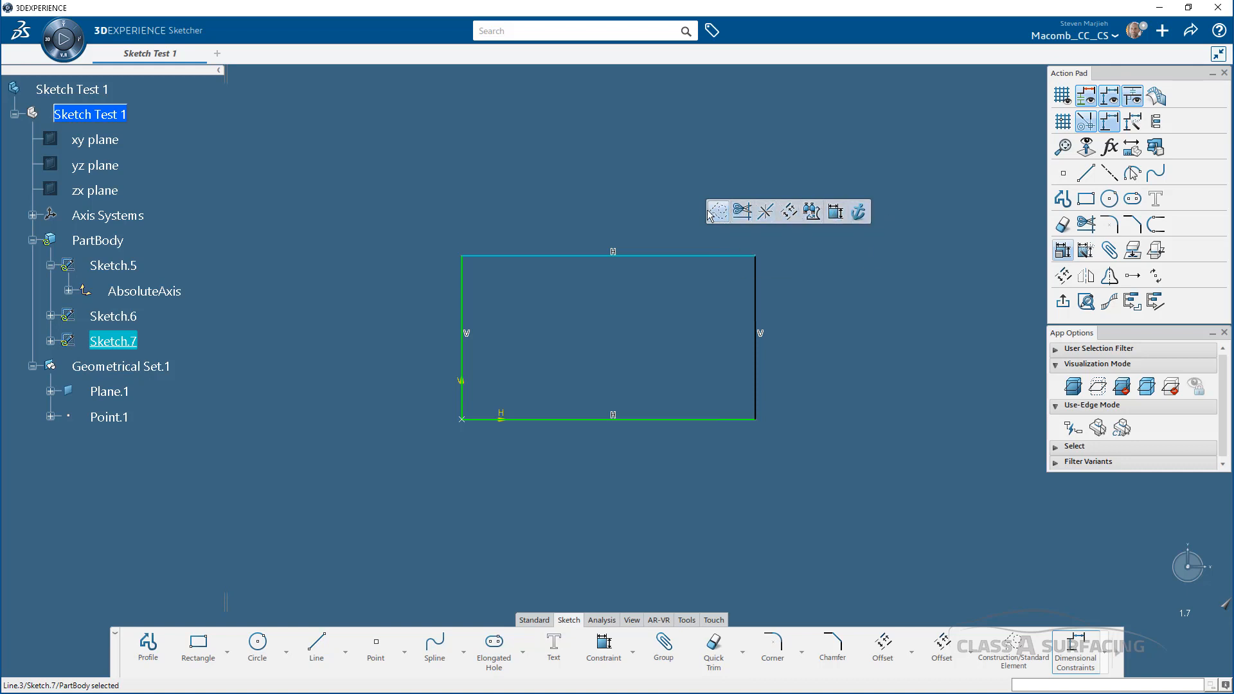
click(873, 283)
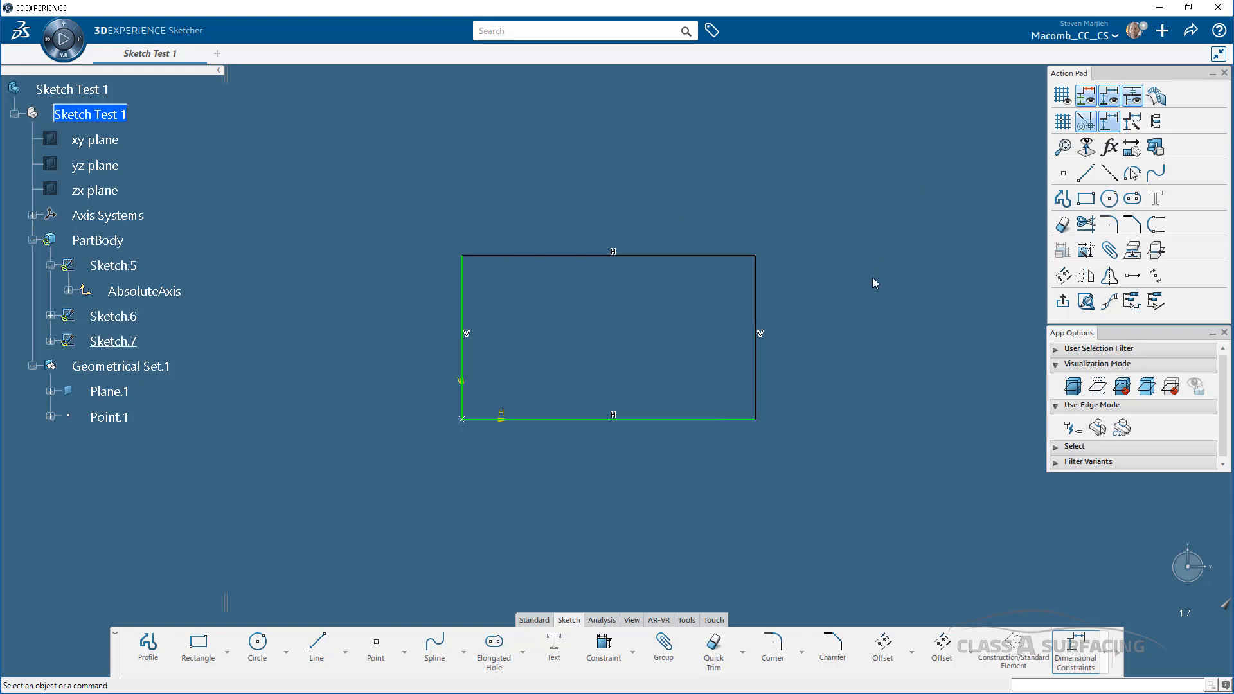
mouse_move(936, 366)
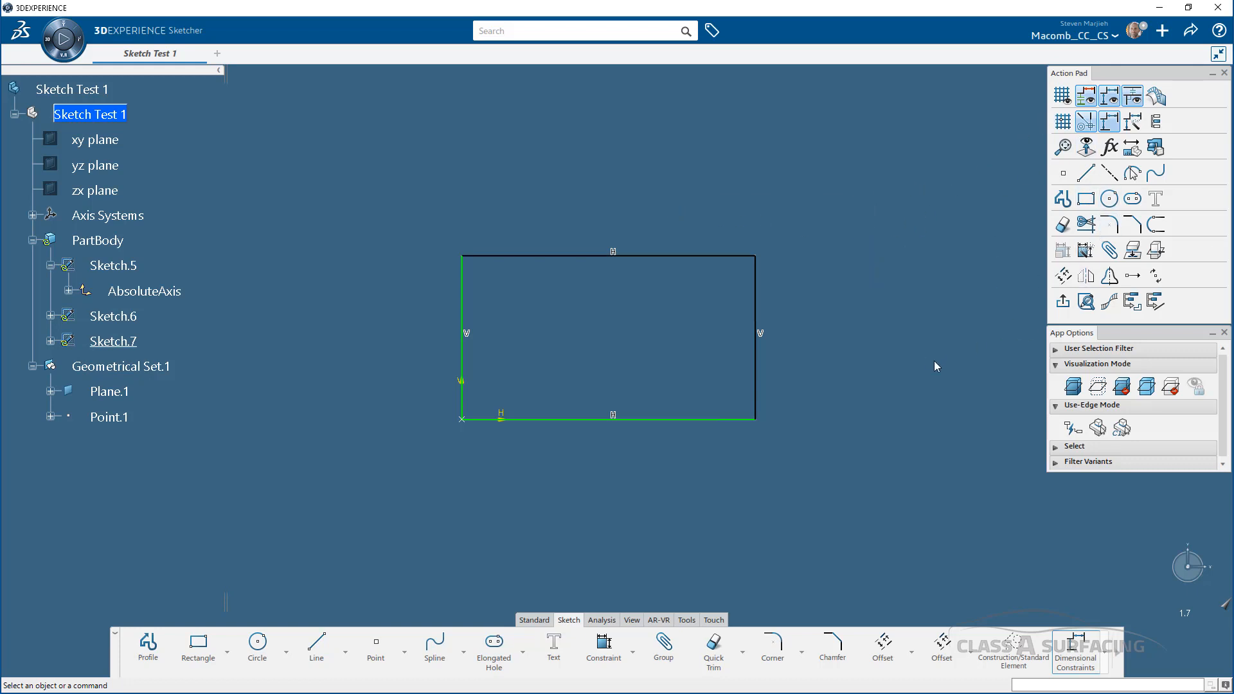
mouse_move(873, 430)
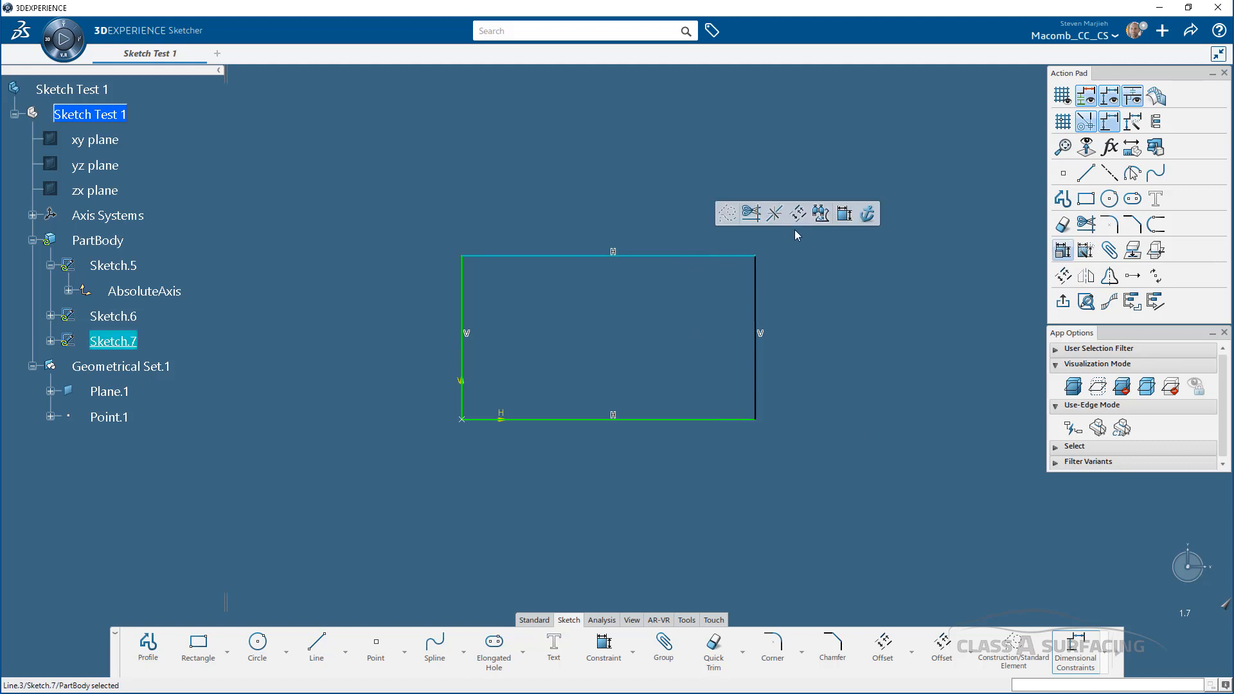
mouse_move(796, 213)
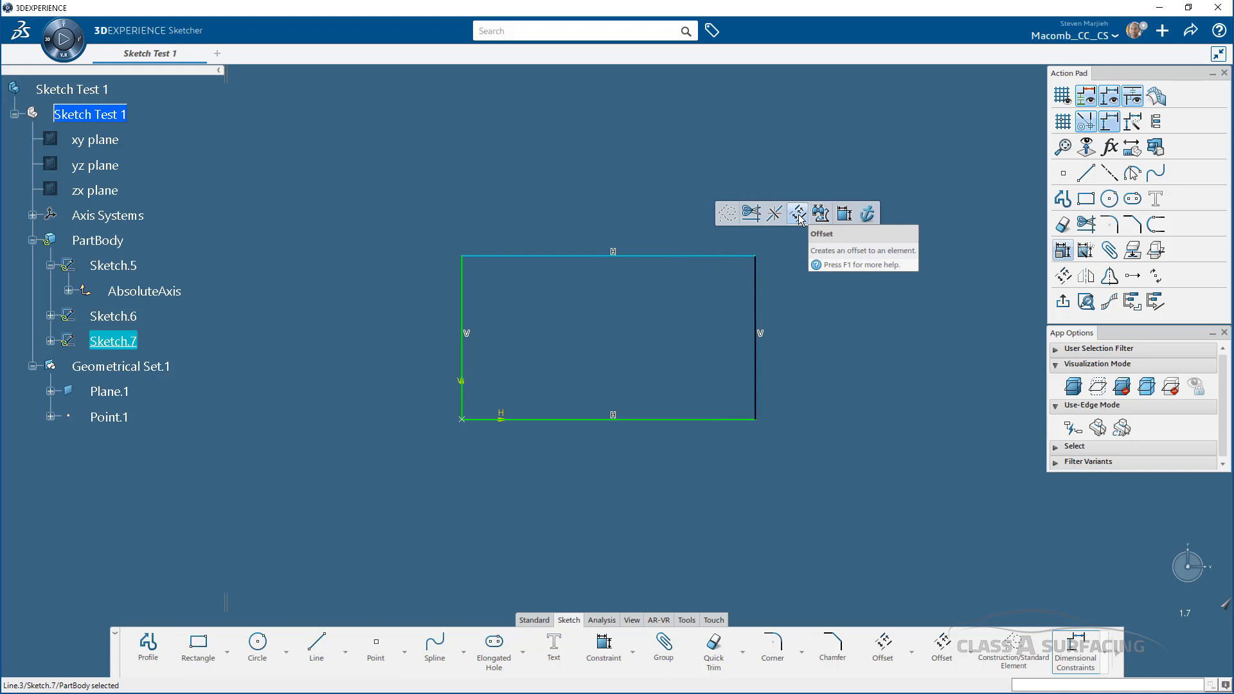
mouse_move(788, 218)
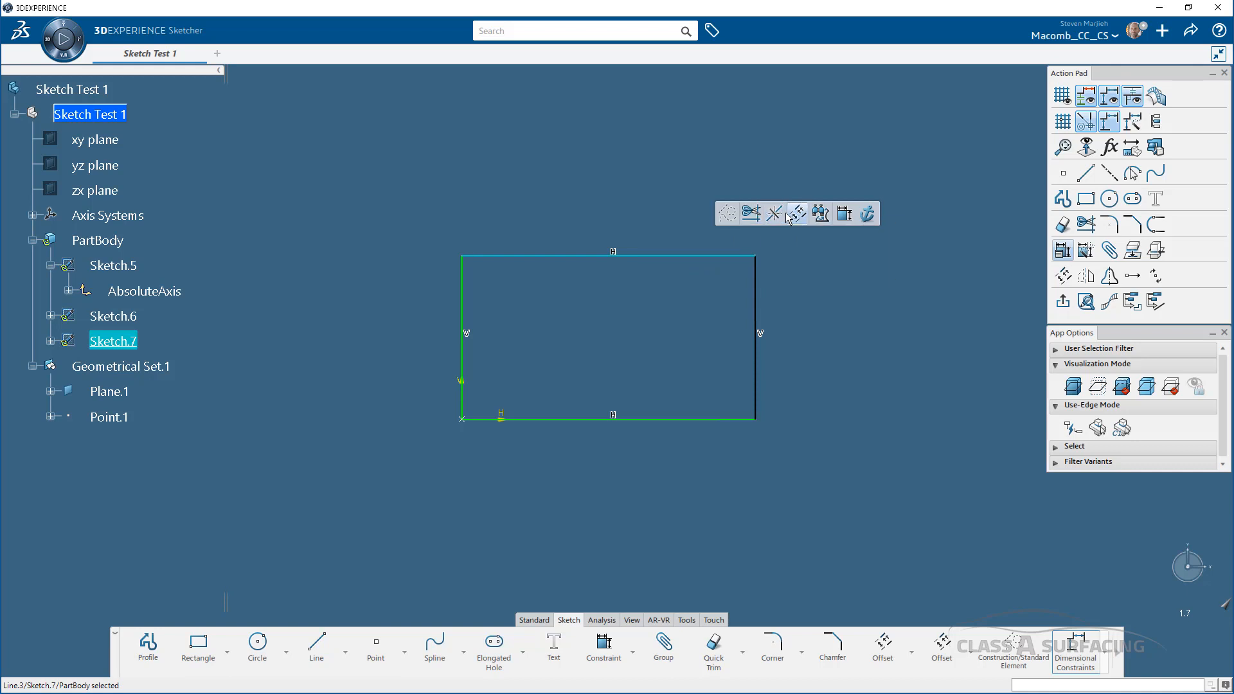
click(712, 646)
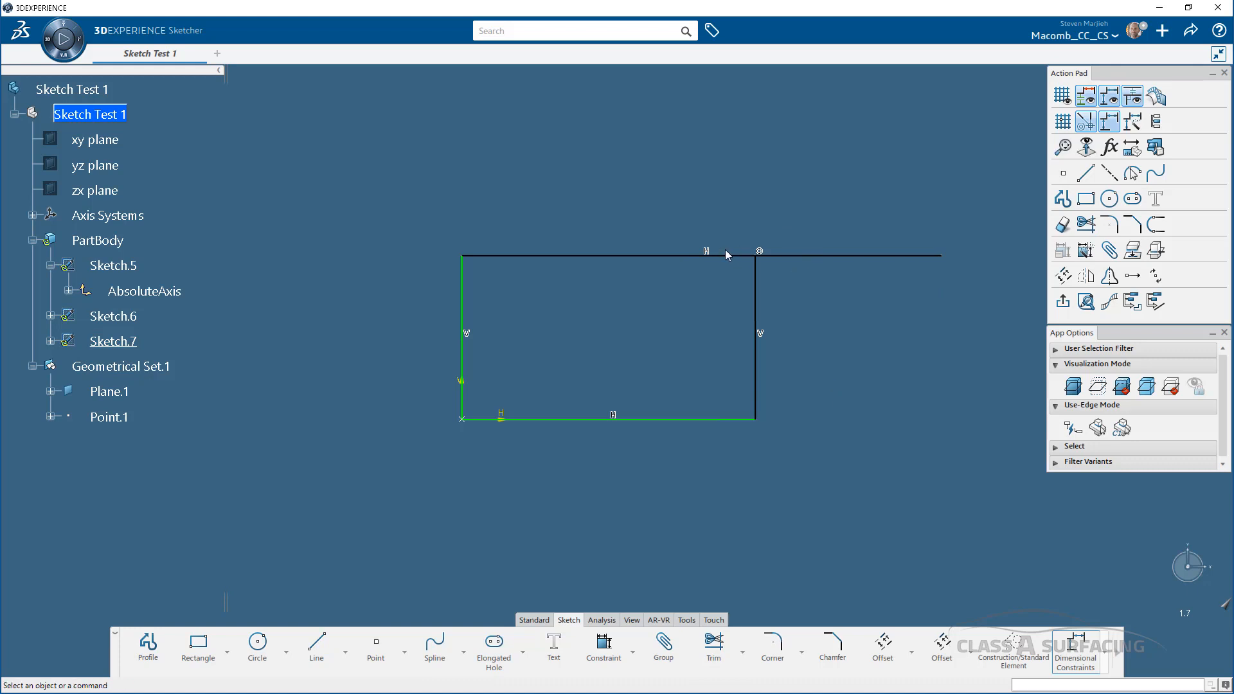
click(713, 644)
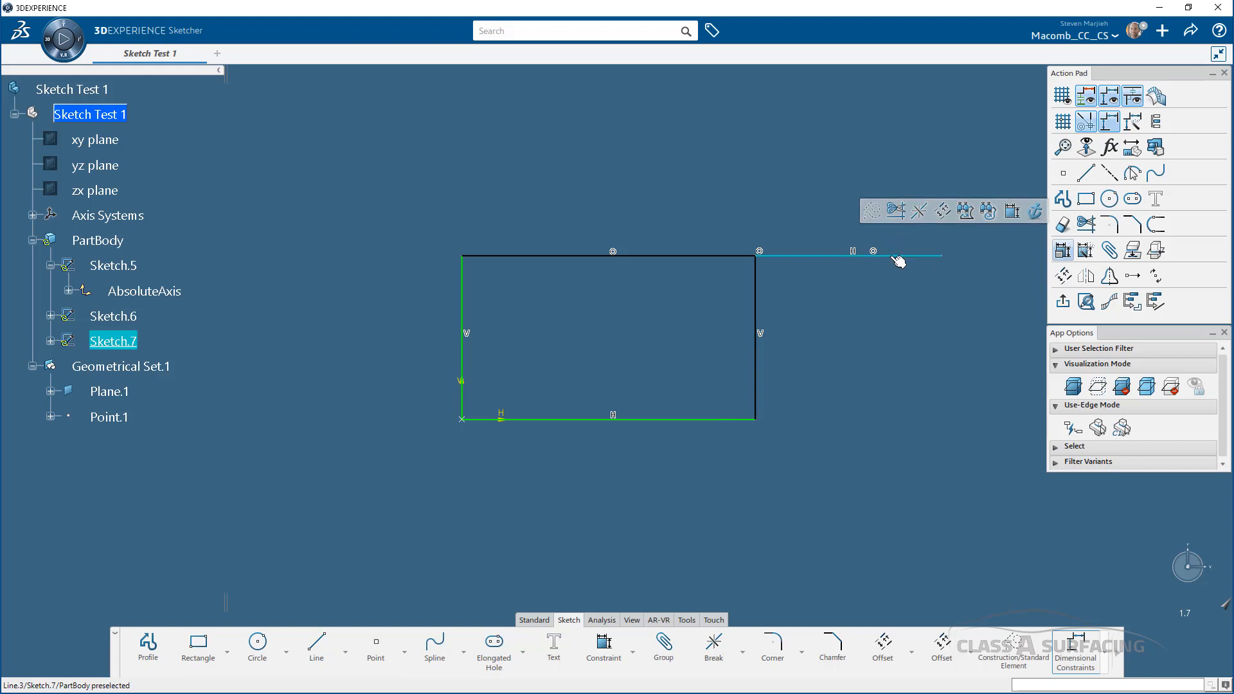
click(823, 364)
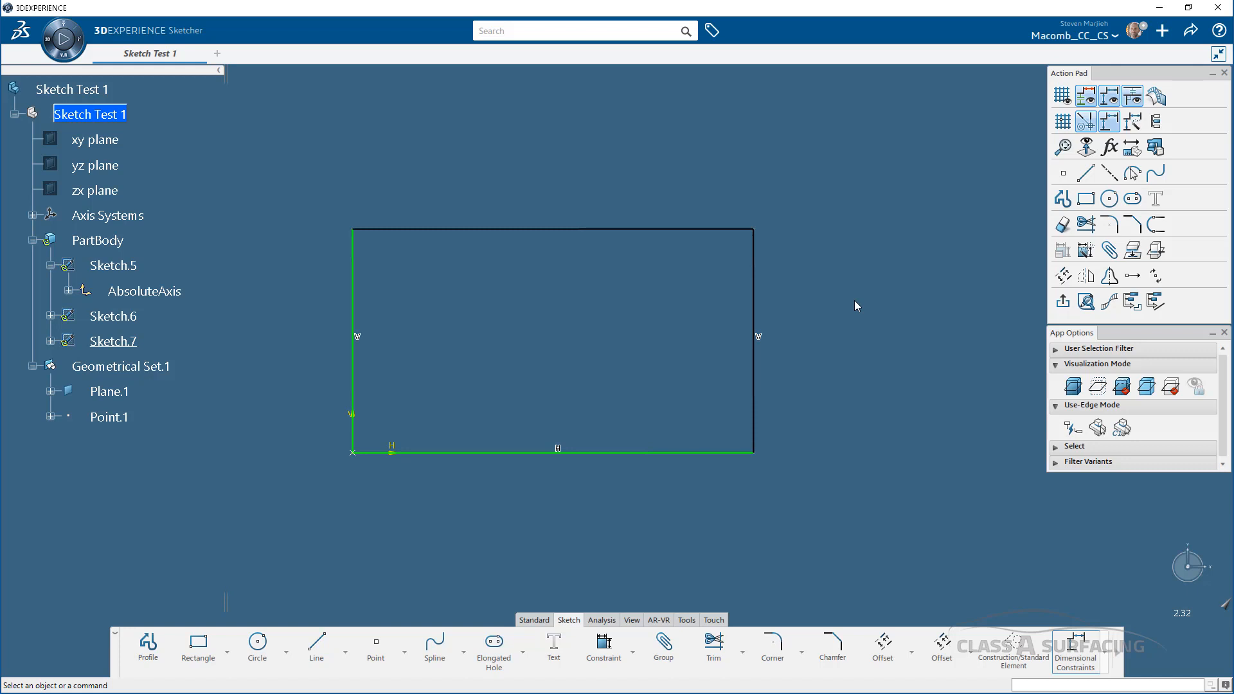
mouse_move(844, 321)
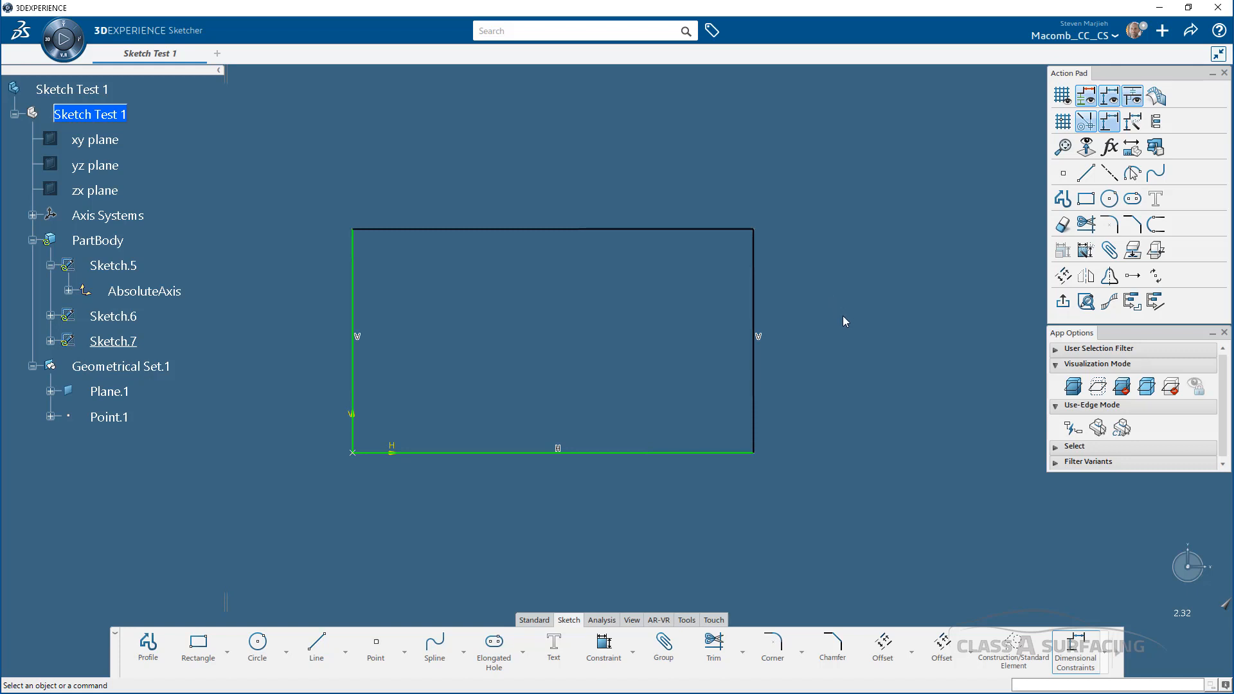
mouse_move(833, 377)
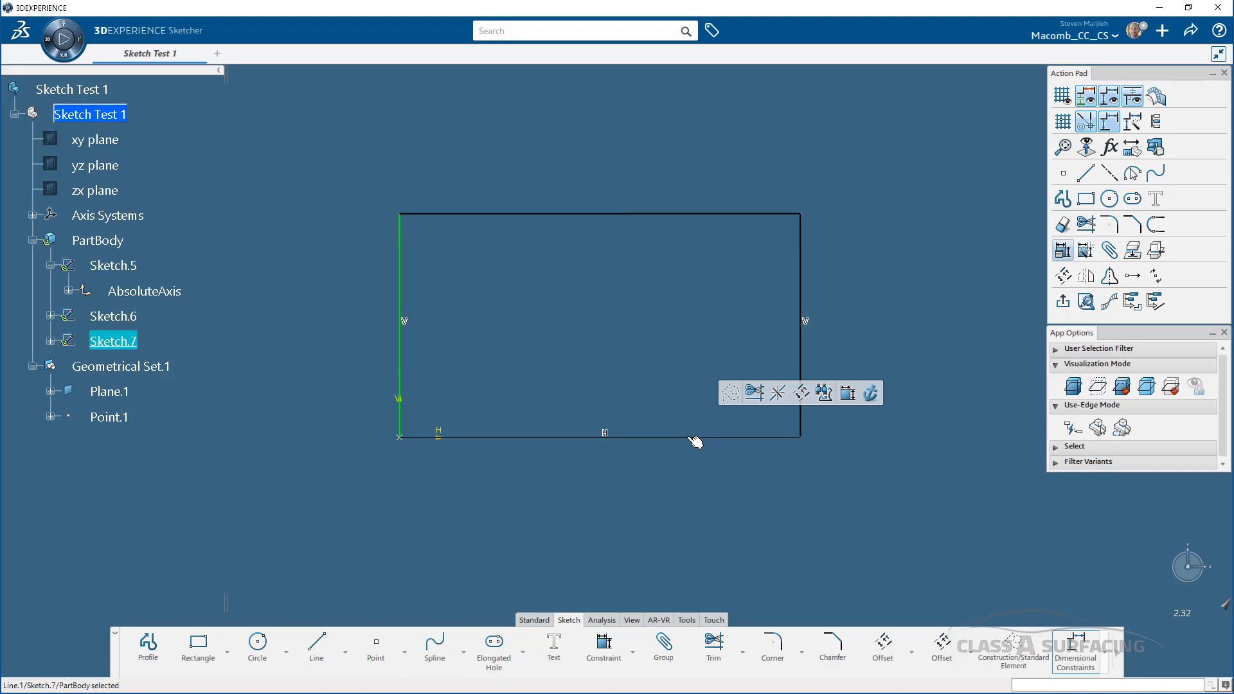
mouse_move(800, 392)
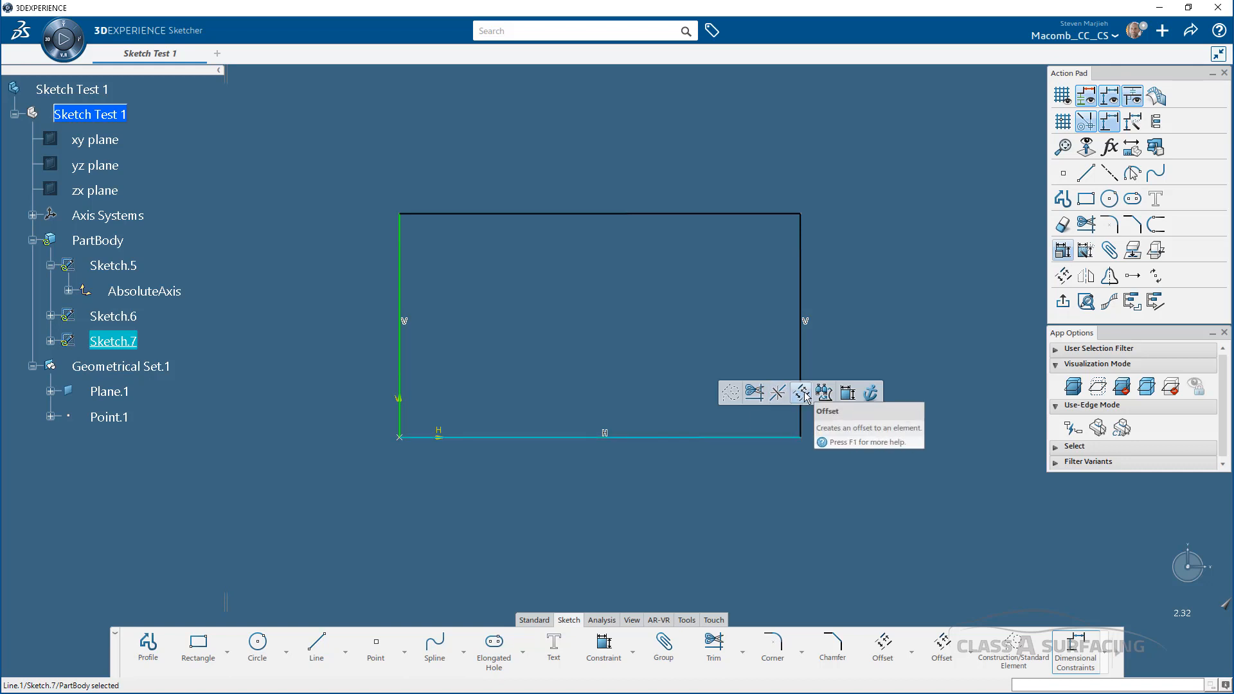
Offset the bottom edge up by 23.6194 mm and the right edge in by 25.2682 mm
click(801, 392)
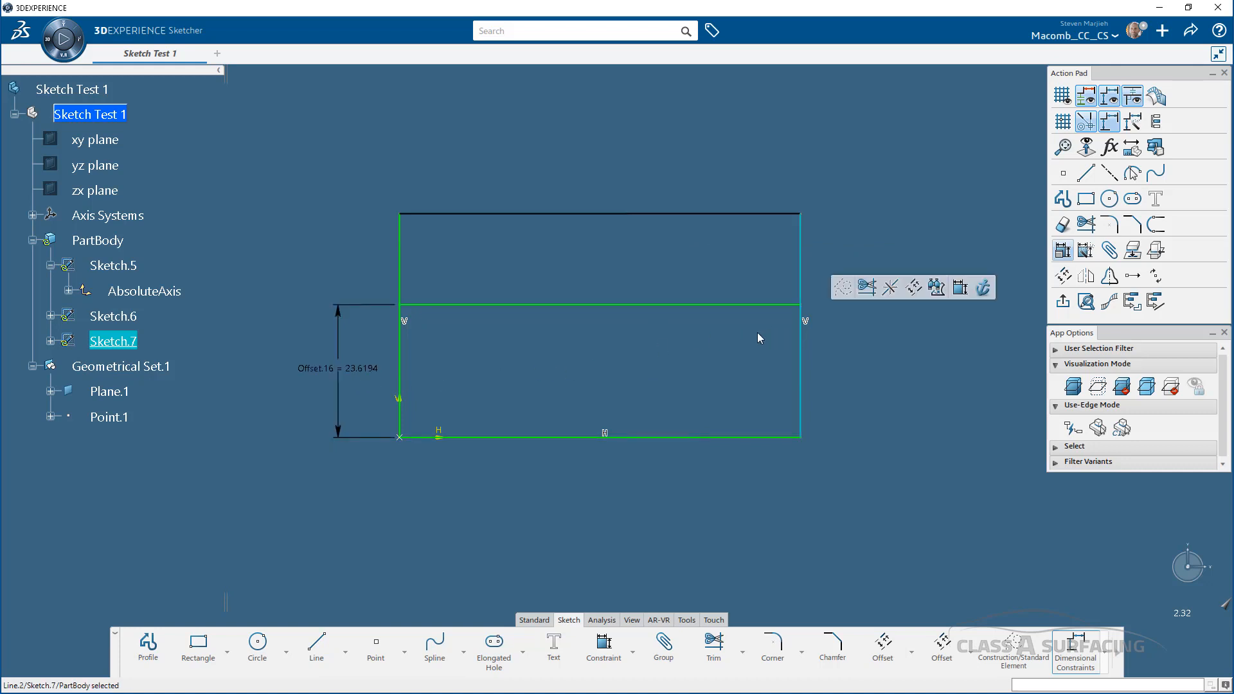
mouse_move(809, 348)
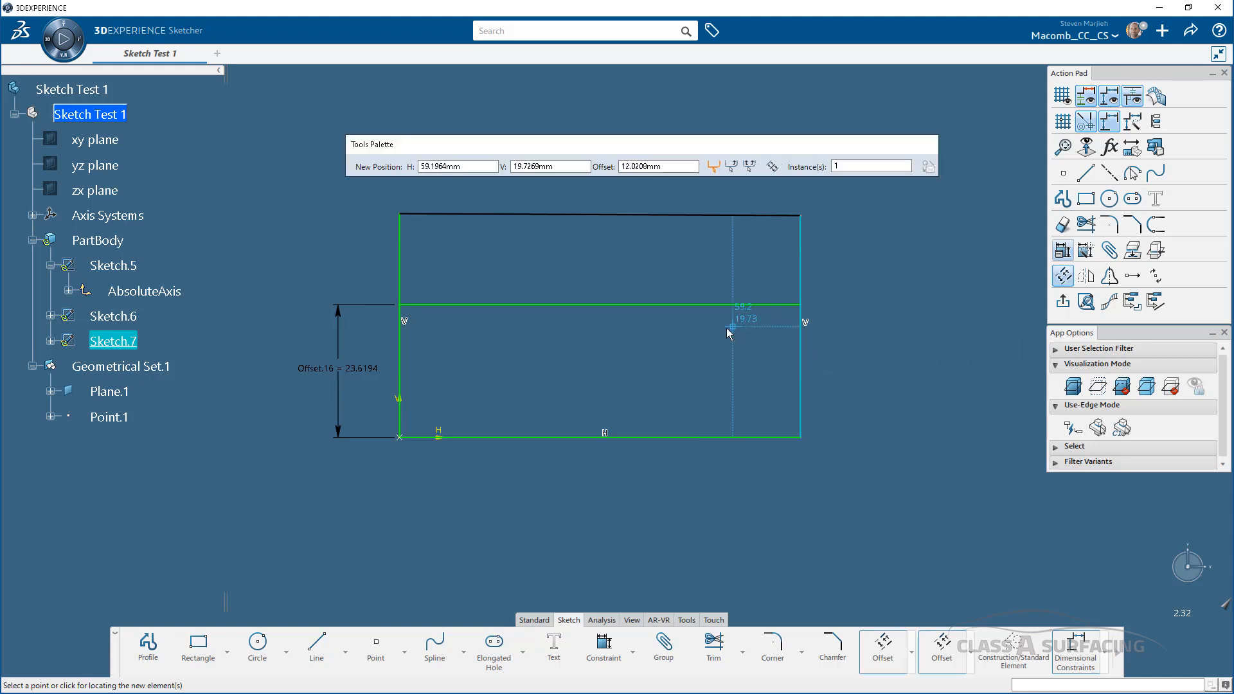
click(728, 330)
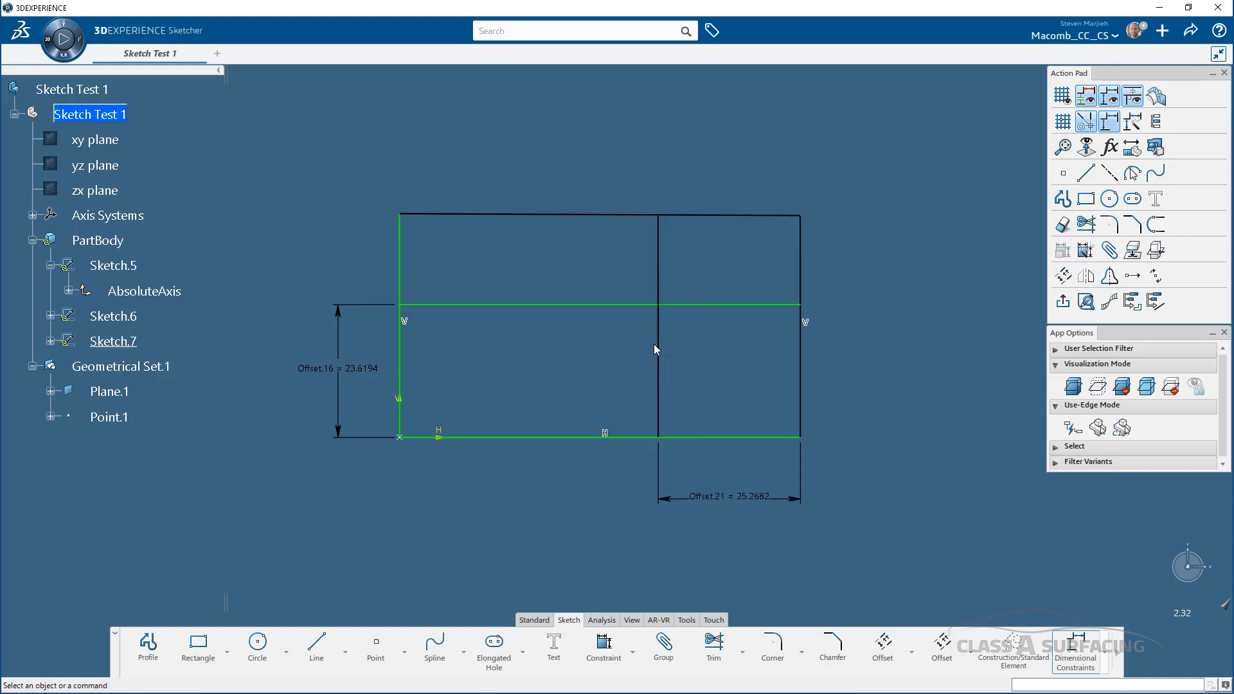
mouse_move(727, 308)
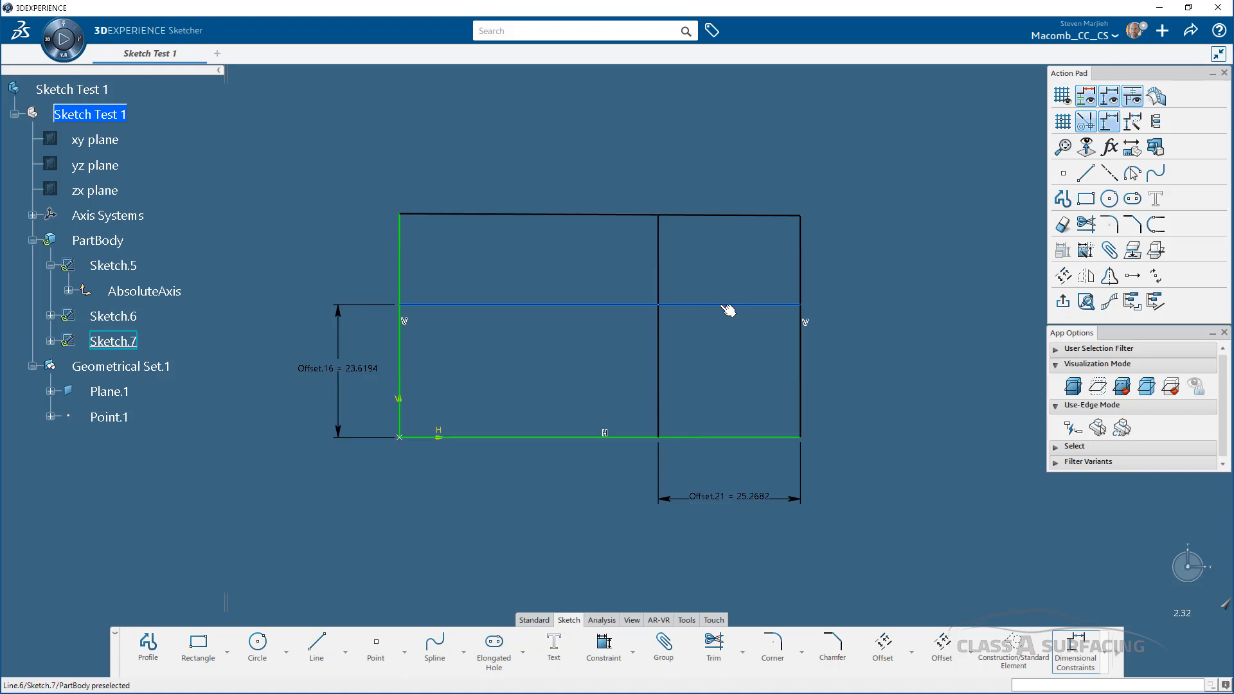
Break the horizontal offset line where it crosses the vertical offset line
click(732, 301)
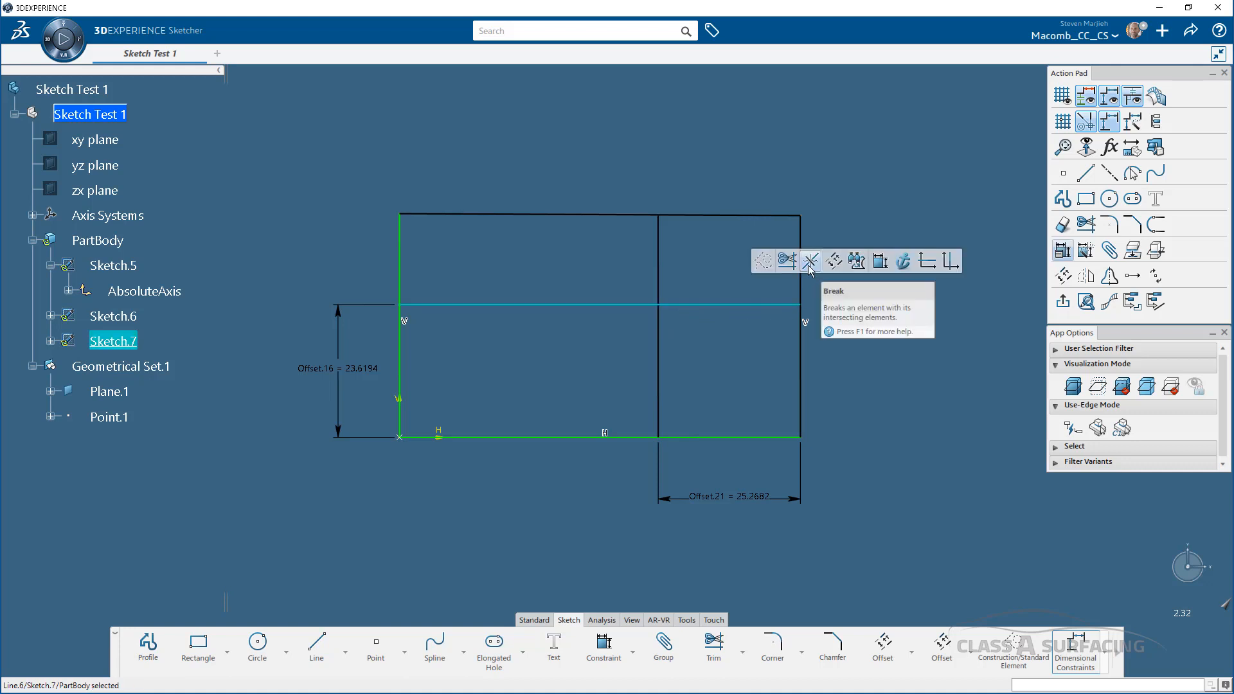
click(809, 261)
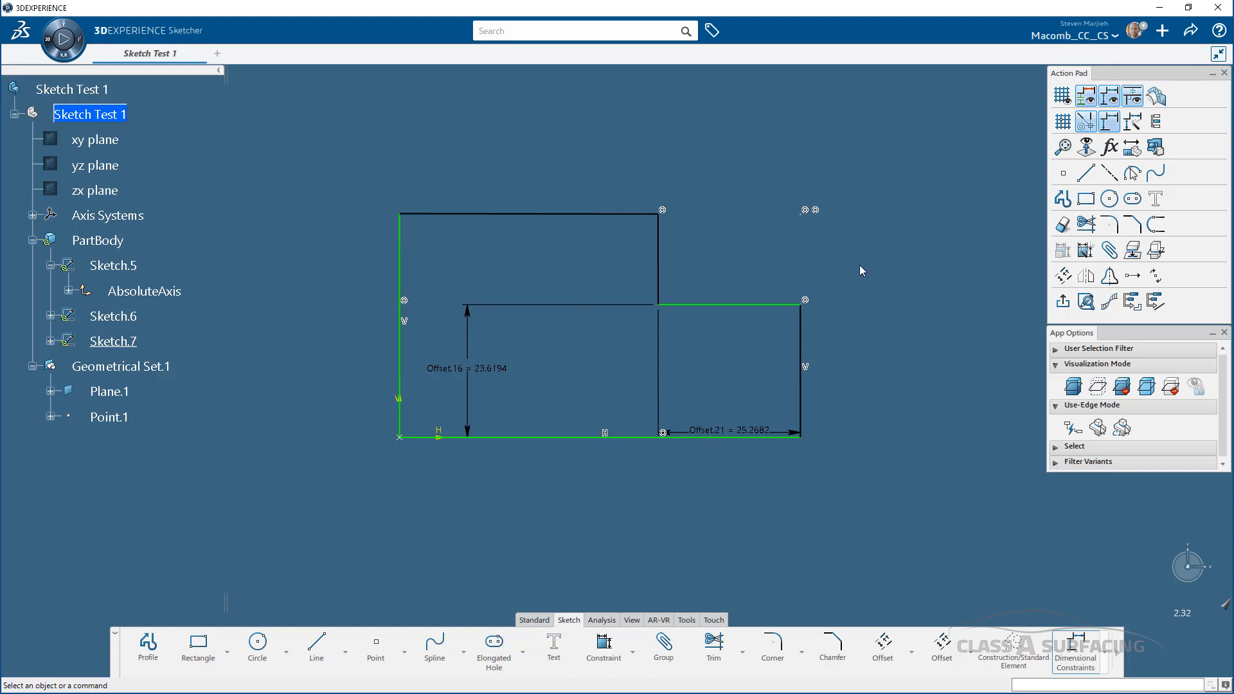
mouse_move(925, 334)
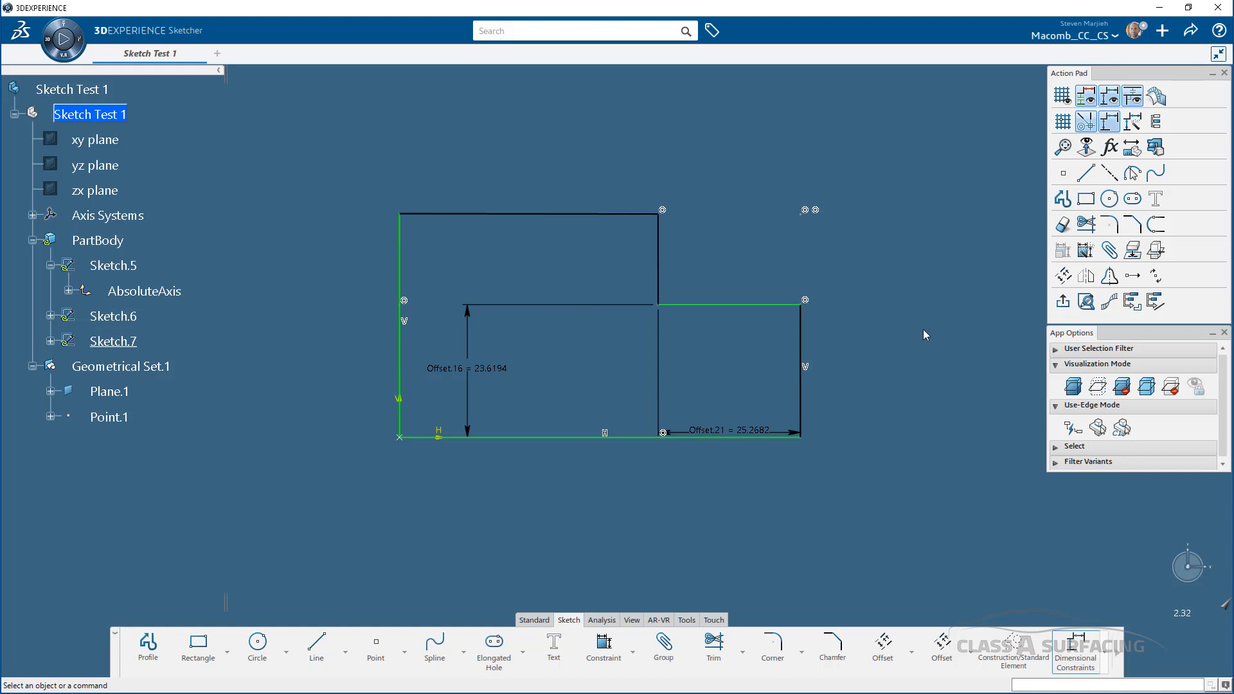
mouse_move(1028, 57)
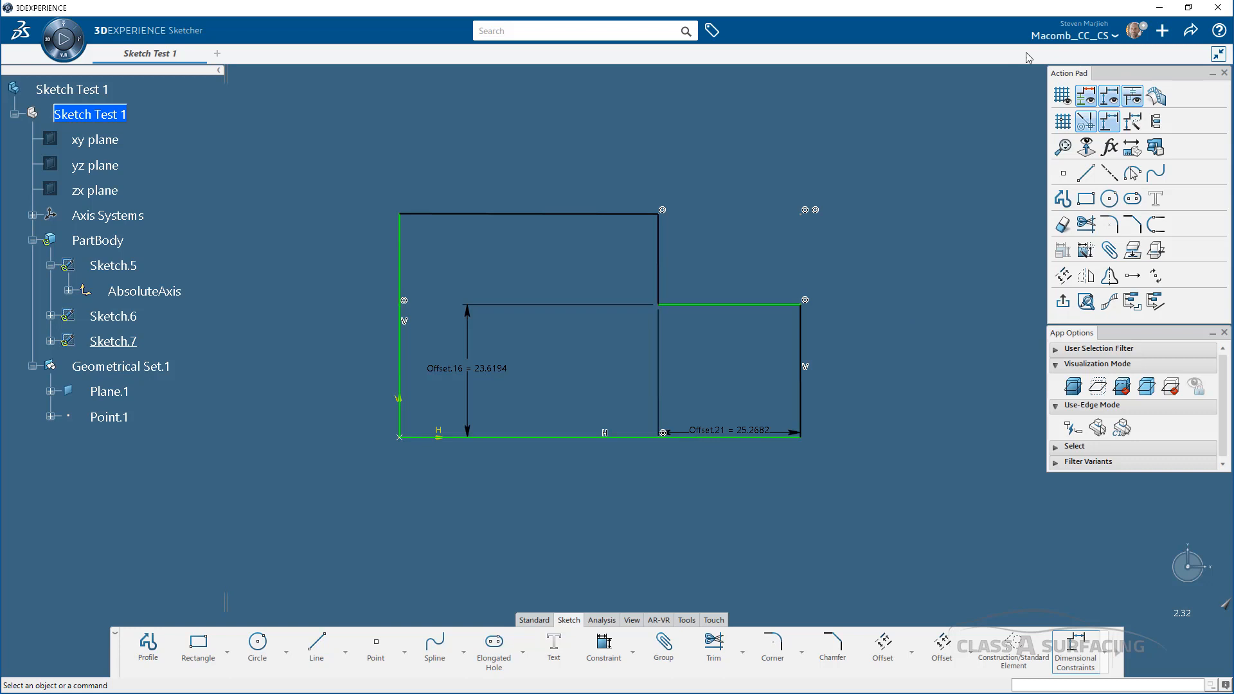
mouse_move(953, 399)
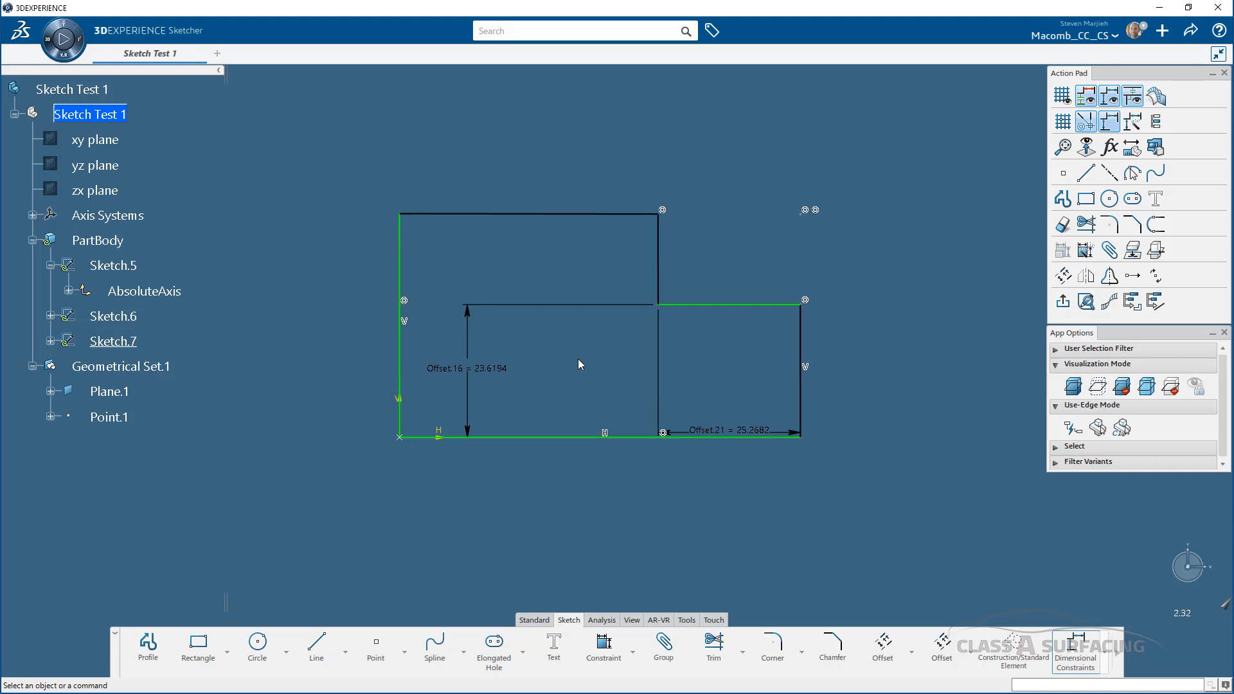
mouse_move(800, 358)
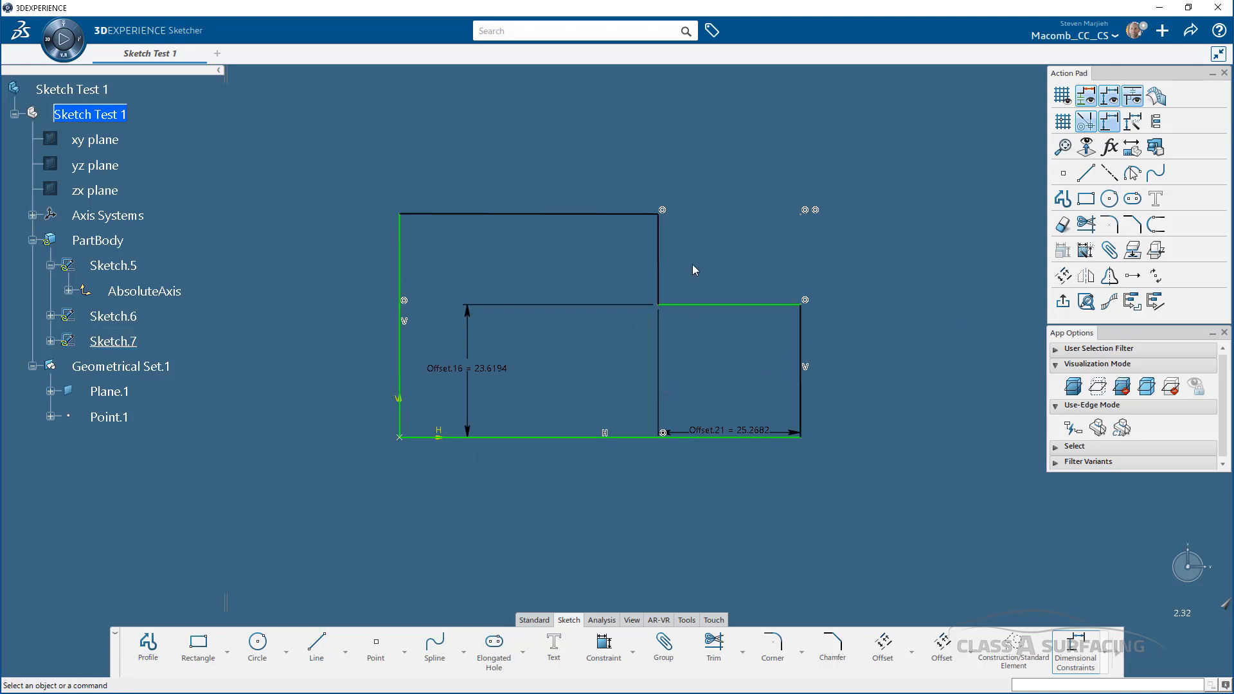
mouse_move(396, 358)
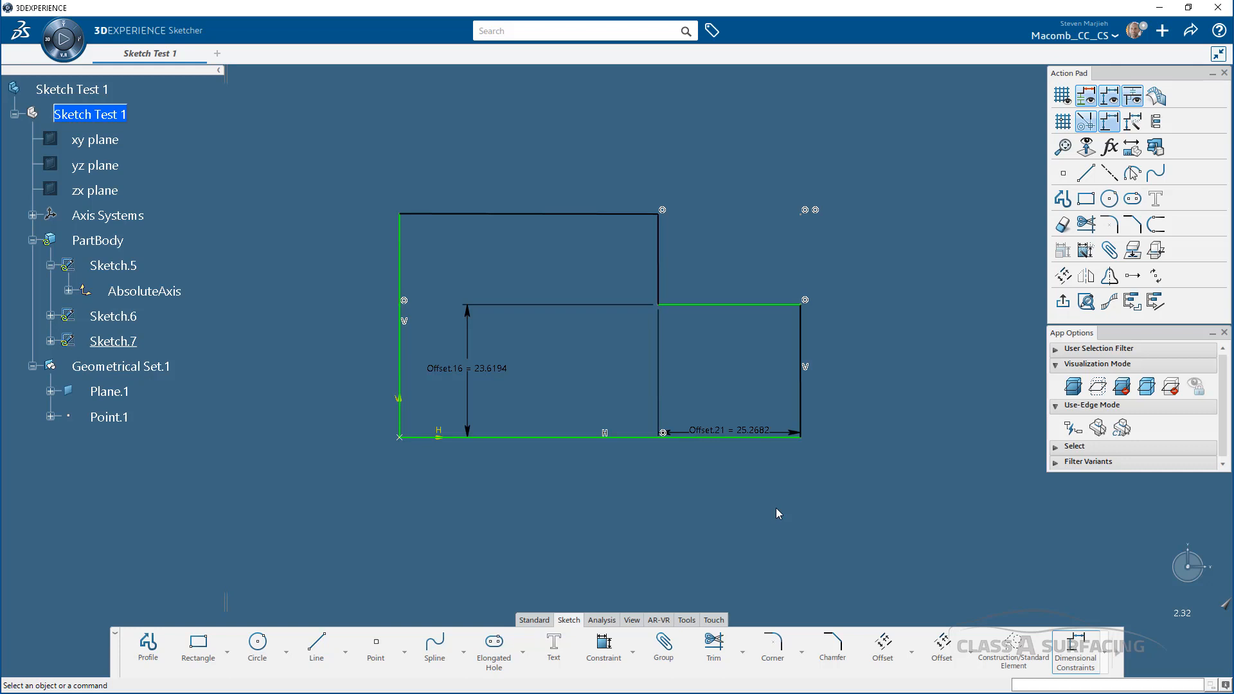
mouse_move(795, 513)
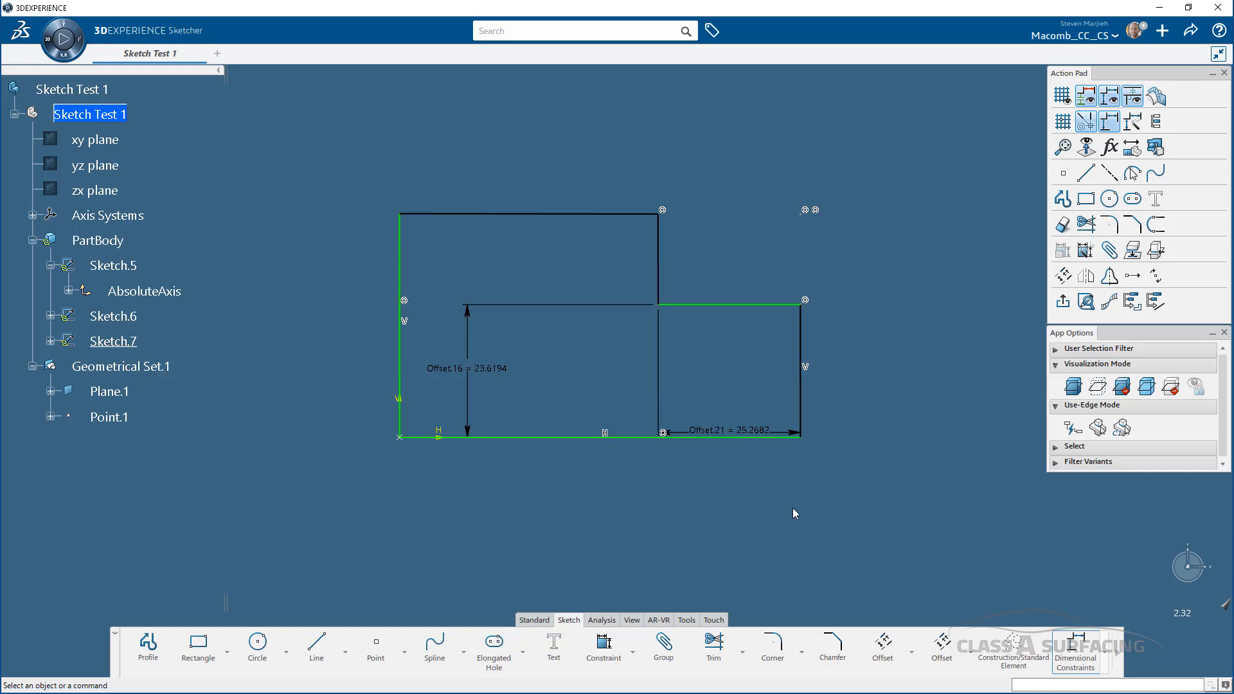
mouse_move(831, 507)
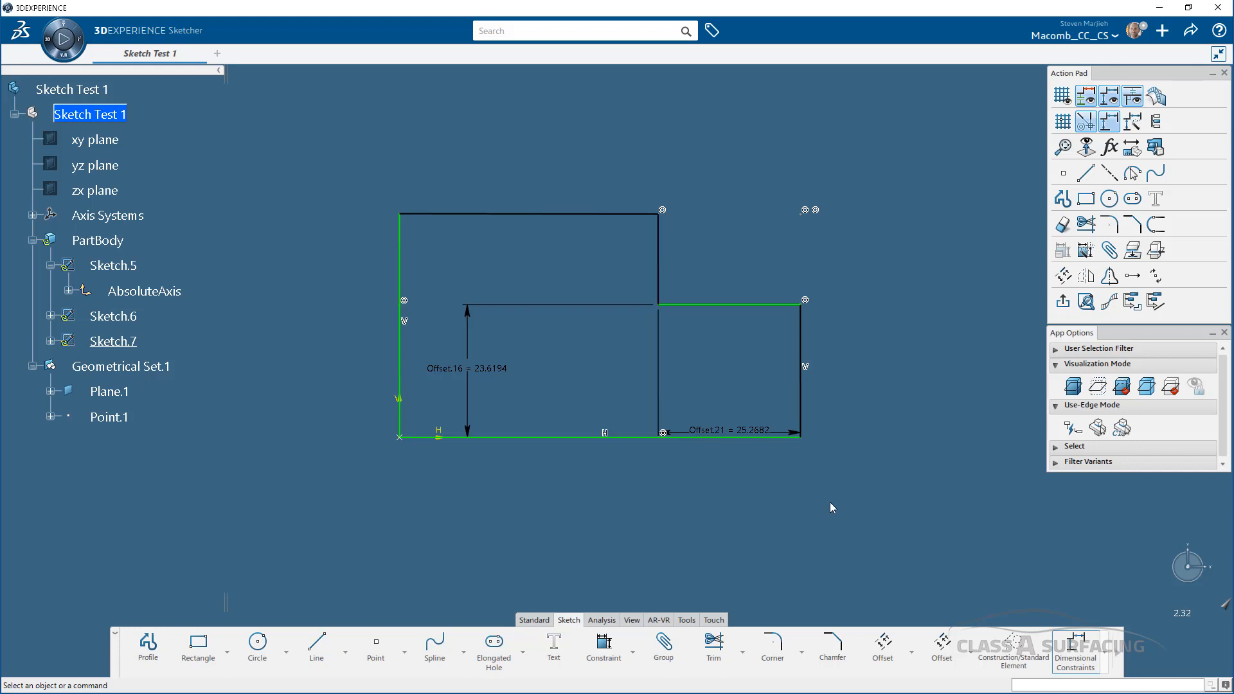
mouse_move(897, 432)
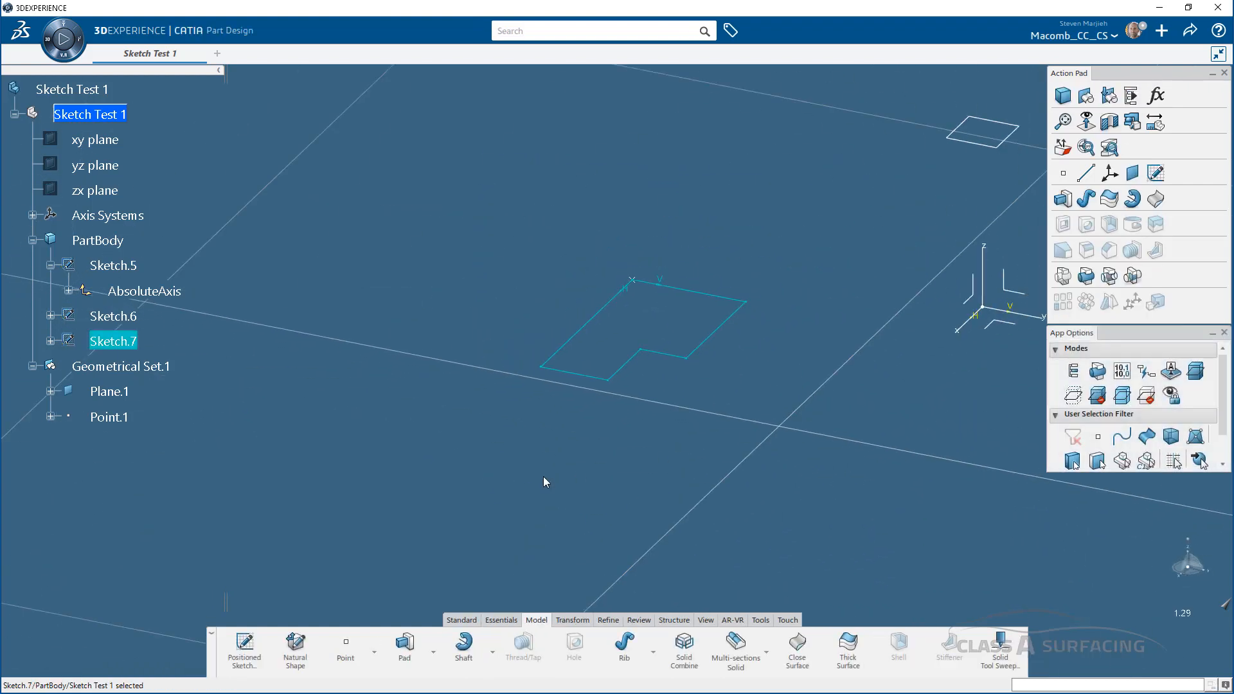
Pad the L-shaped Sketch.7 into a 41 mm solid, Pad.3
click(404, 645)
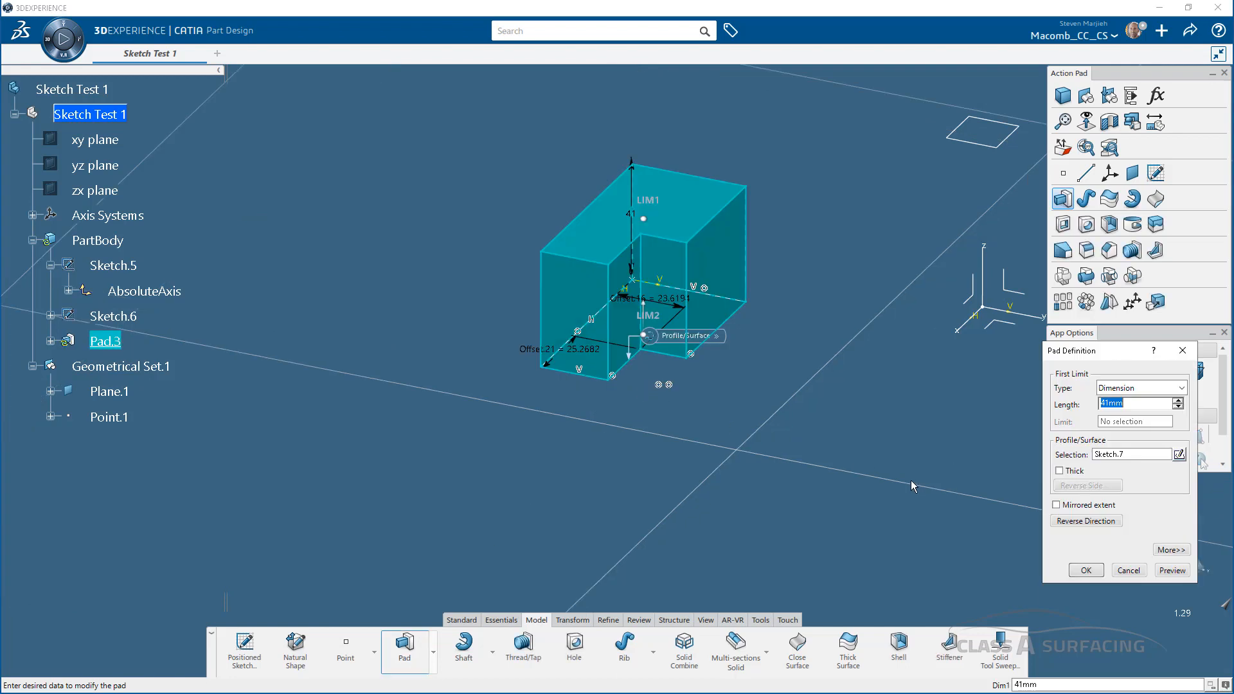
click(1084, 570)
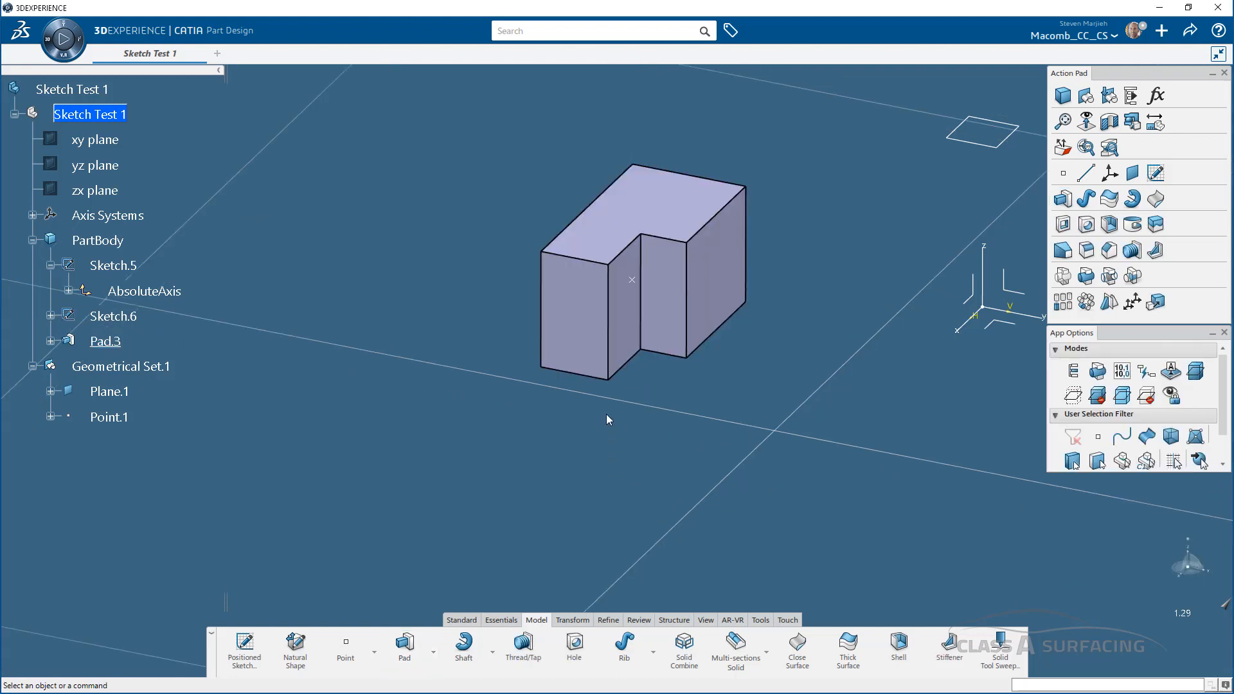